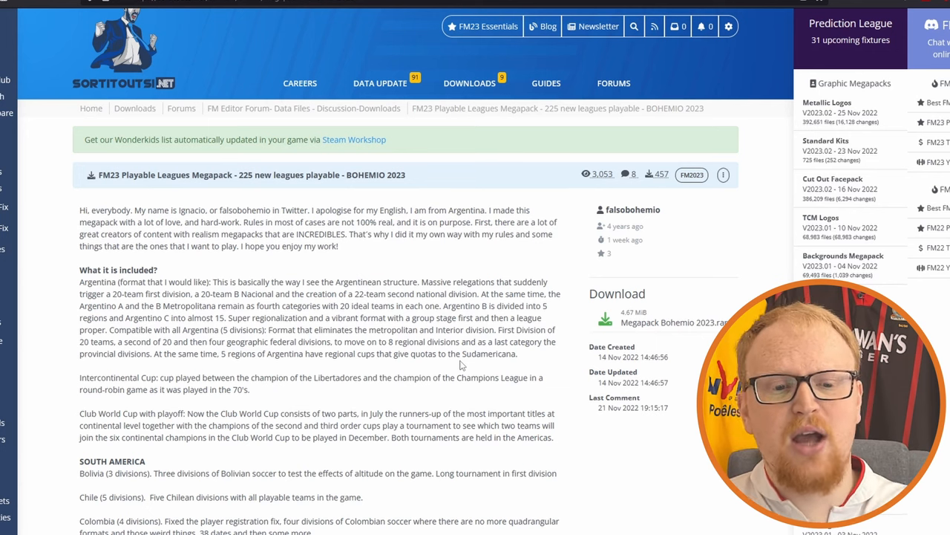
Browse the megapack page, then download the Megapack Bohemio 2023.rar archive
{"action": "scroll", "scroll_direction": "down", "scroll_amount": 3}
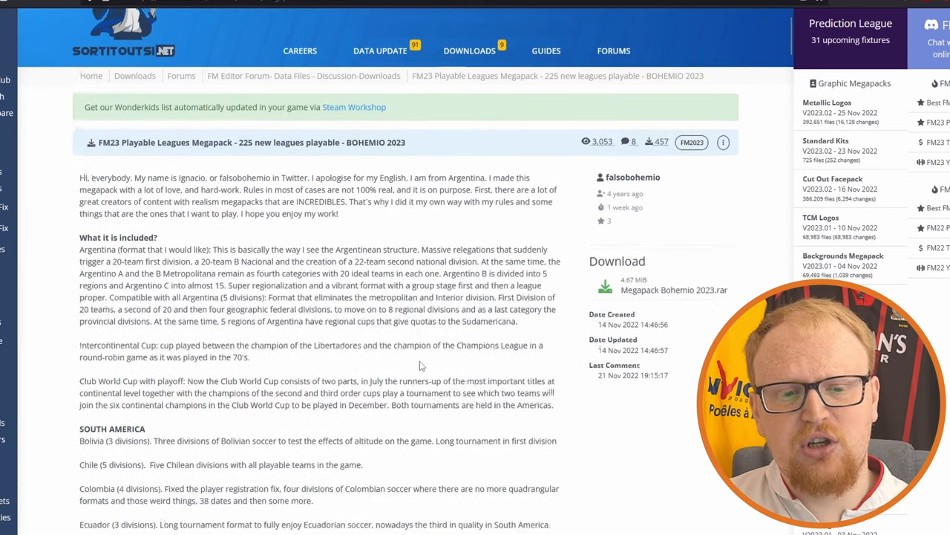
{"action": "scroll", "scroll_direction": "down", "scroll_amount": 3}
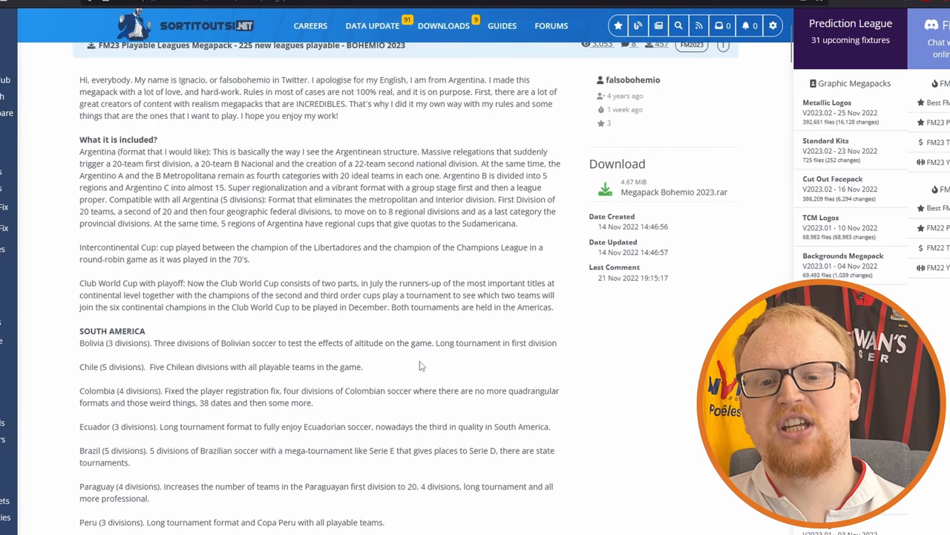
{"action": "scroll", "scroll_direction": "down", "scroll_amount": 3}
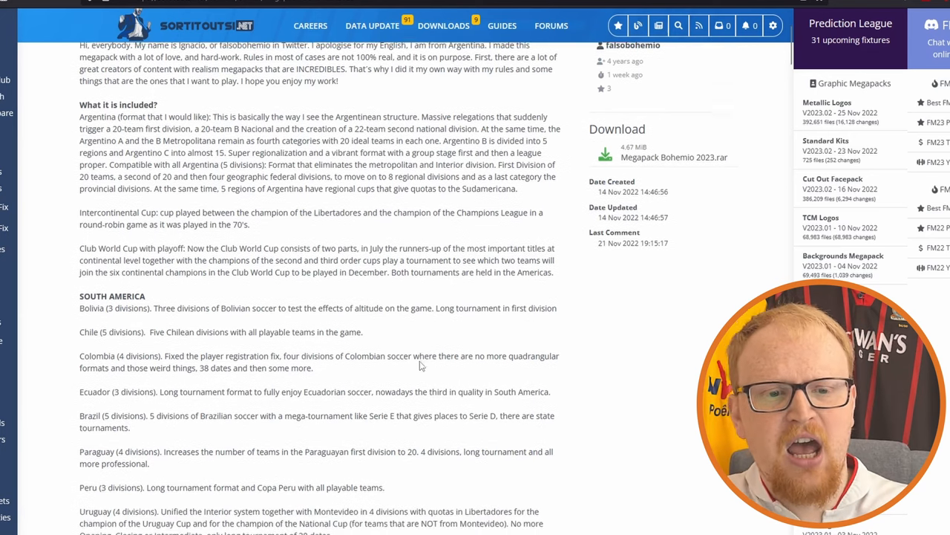
{"action": "scroll", "scroll_direction": "down", "scroll_amount": 3}
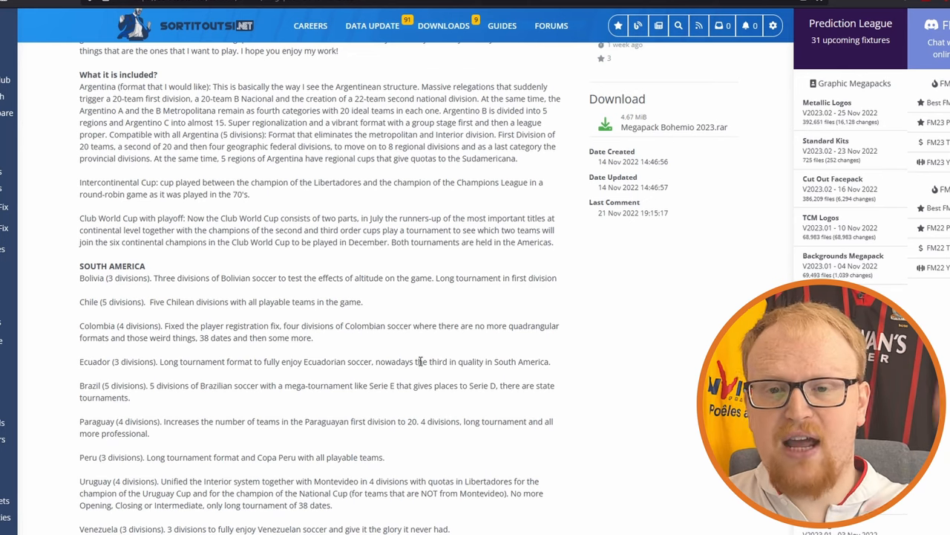
{"action": "scroll", "scroll_direction": "down", "scroll_amount": 3}
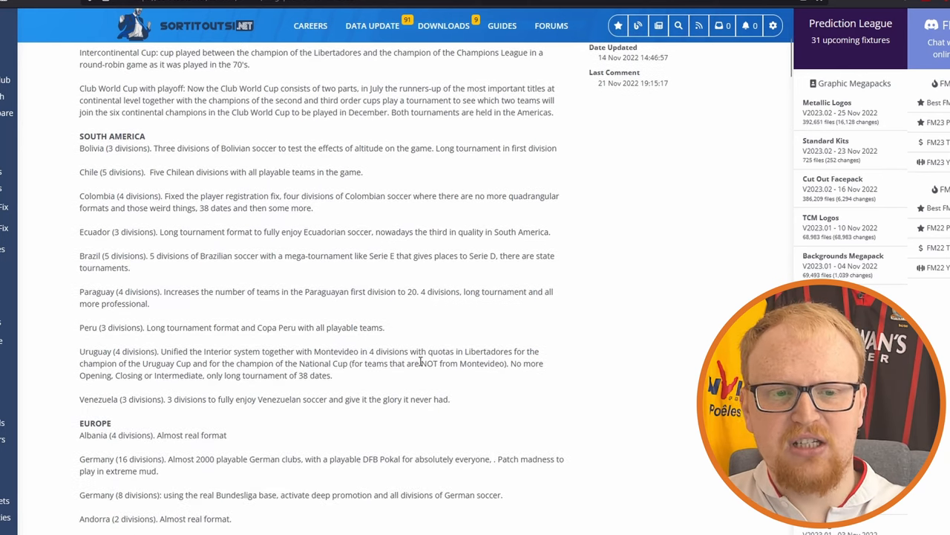
{"action": "scroll", "scroll_direction": "down", "scroll_amount": 3}
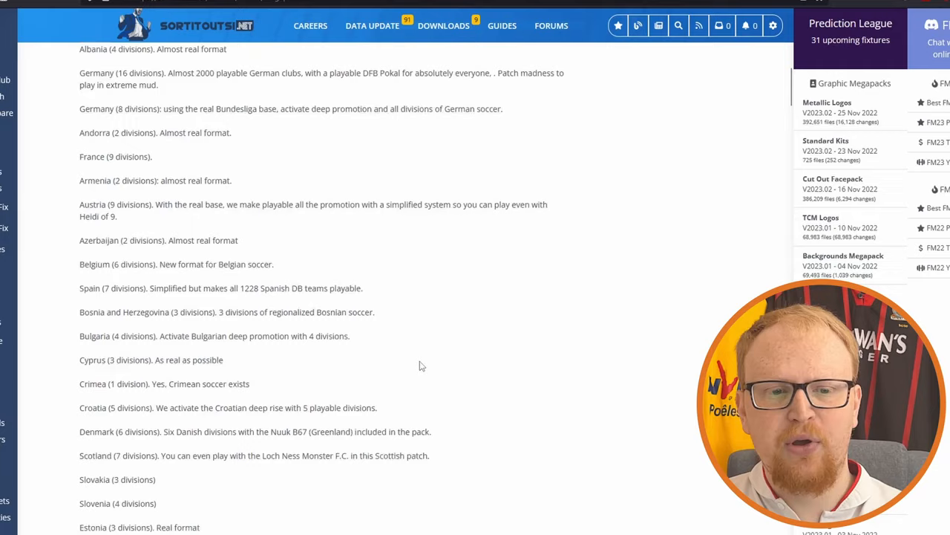
{"action": "scroll", "scroll_direction": "down", "scroll_amount": 3}
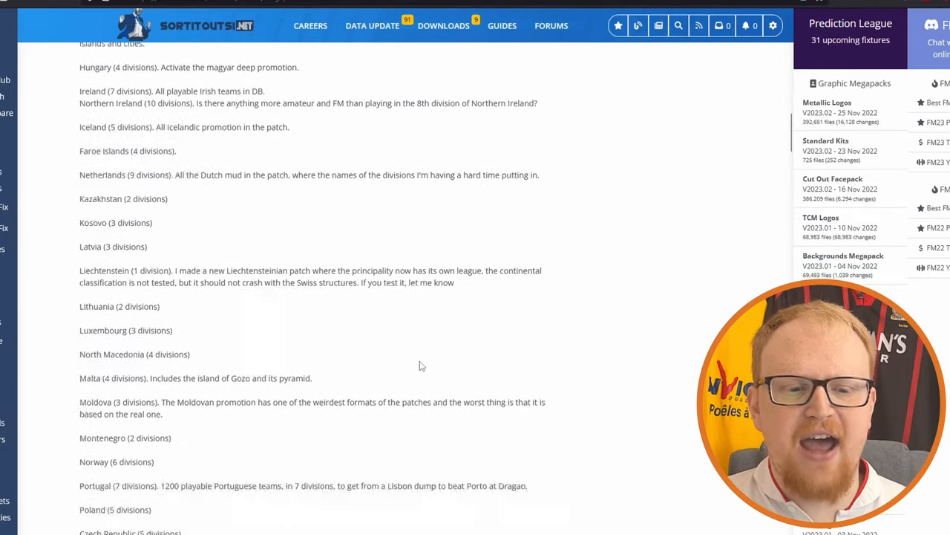
{"action": "scroll", "scroll_direction": "down", "scroll_amount": 3}
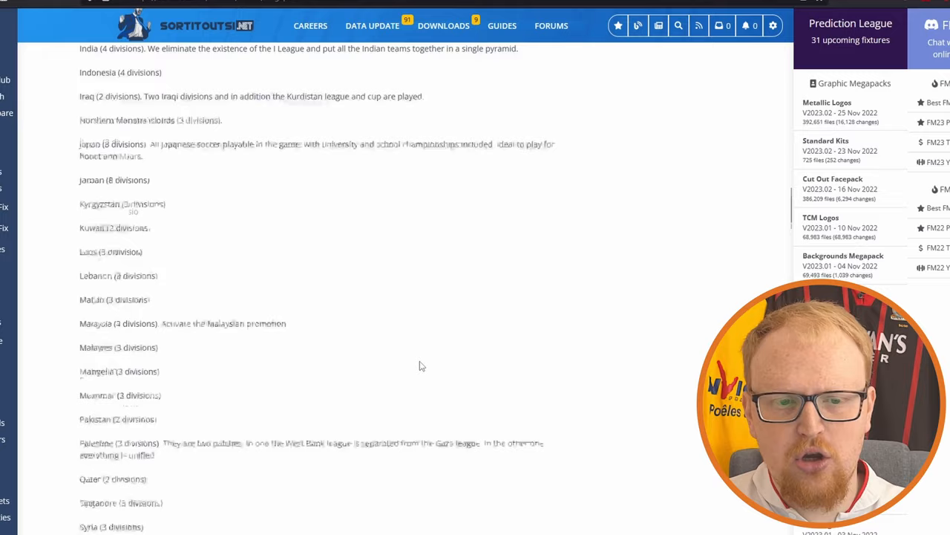
{"action": "scroll", "scroll_direction": "down", "scroll_amount": 3}
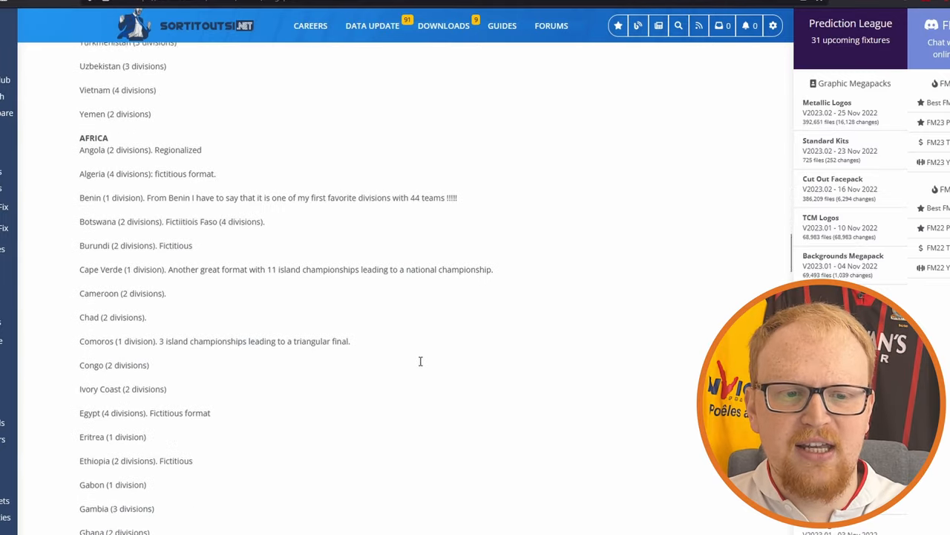
{"action": "scroll", "scroll_direction": "down", "scroll_amount": 3}
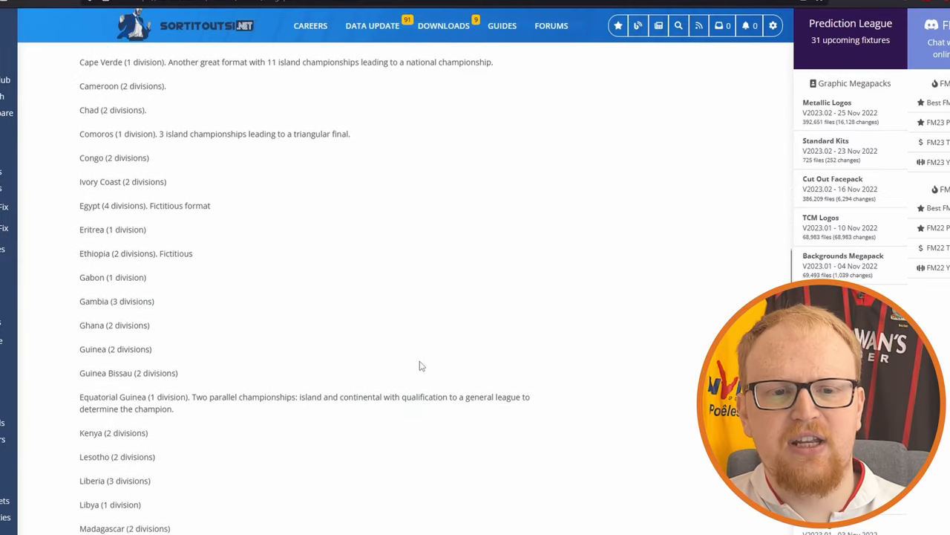
{"action": "scroll", "scroll_direction": "down", "scroll_amount": 3}
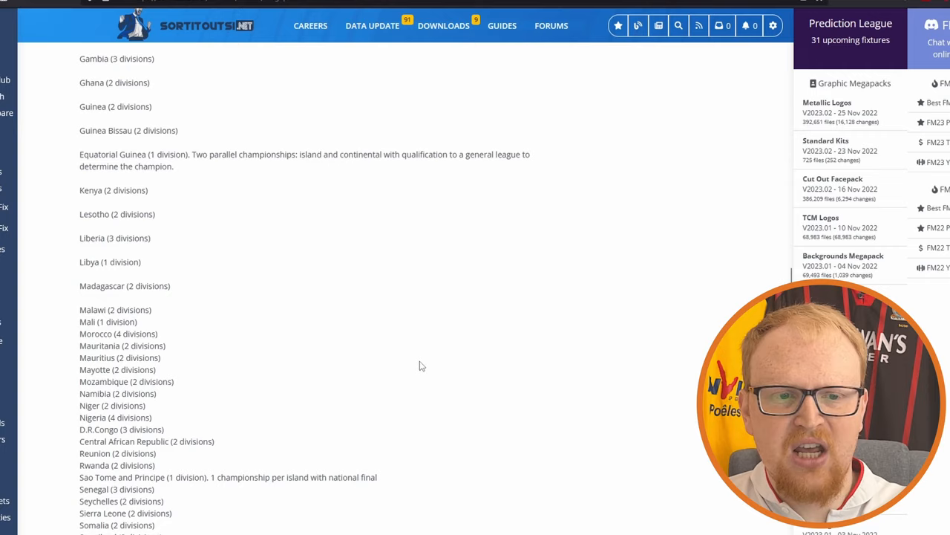
{"action": "scroll", "scroll_direction": "down", "scroll_amount": 3}
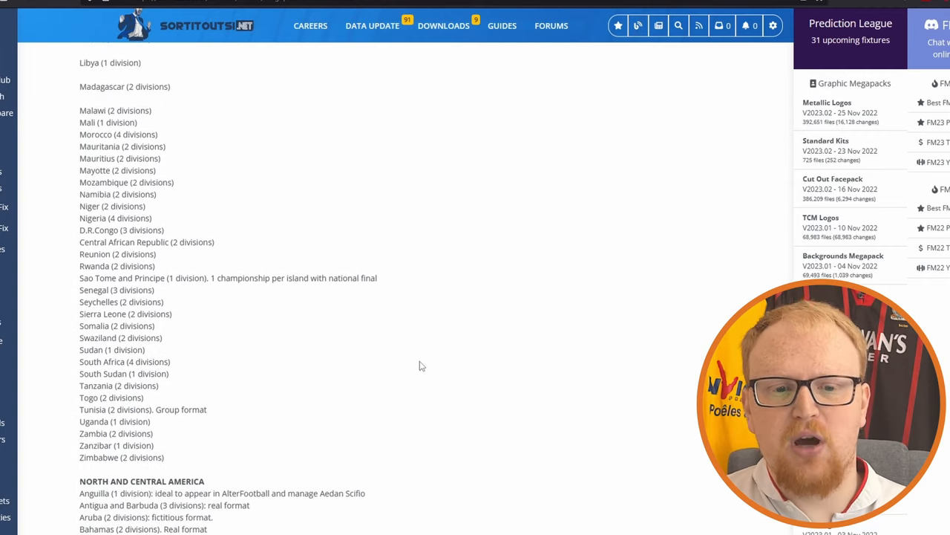
{"action": "scroll", "scroll_direction": "down", "scroll_amount": 3}
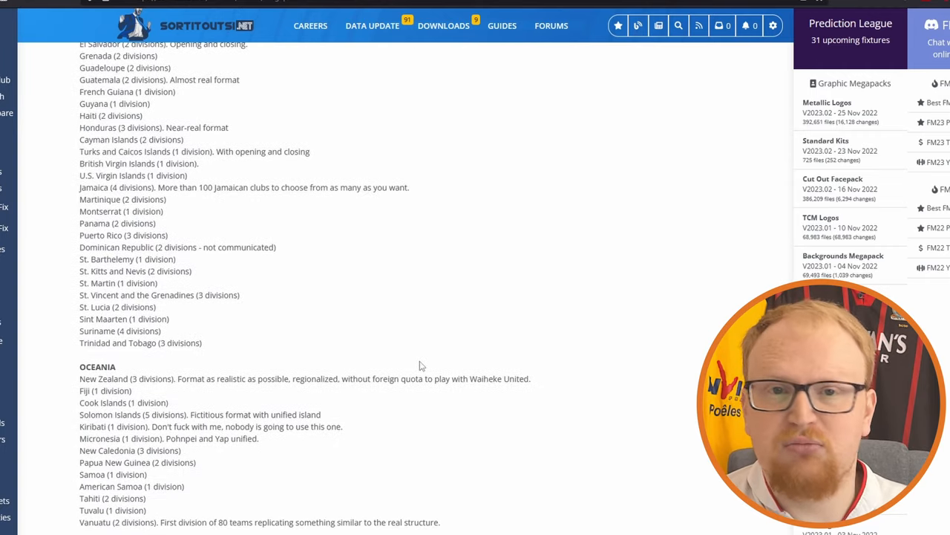
{"action": "scroll", "scroll_direction": "down", "scroll_amount": 3}
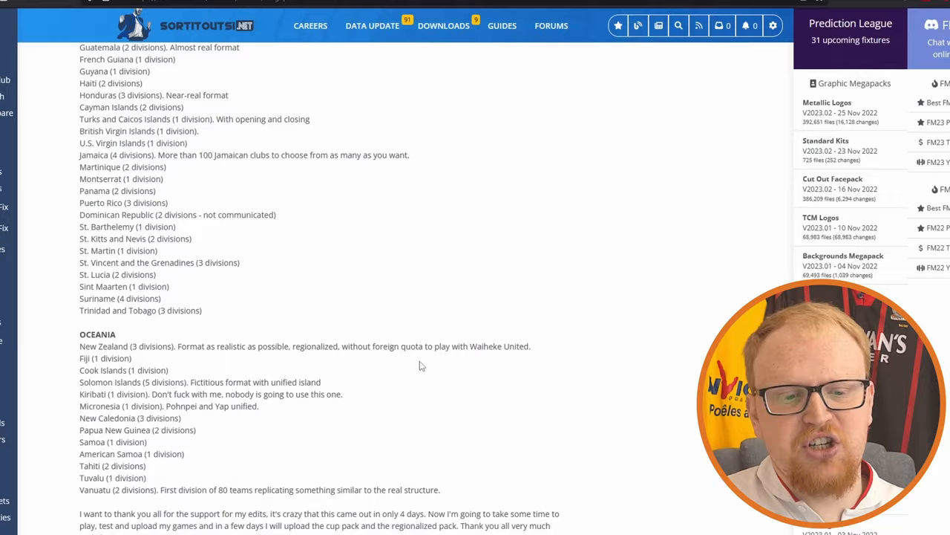
{"action": "scroll", "scroll_direction": "down", "scroll_amount": 3}
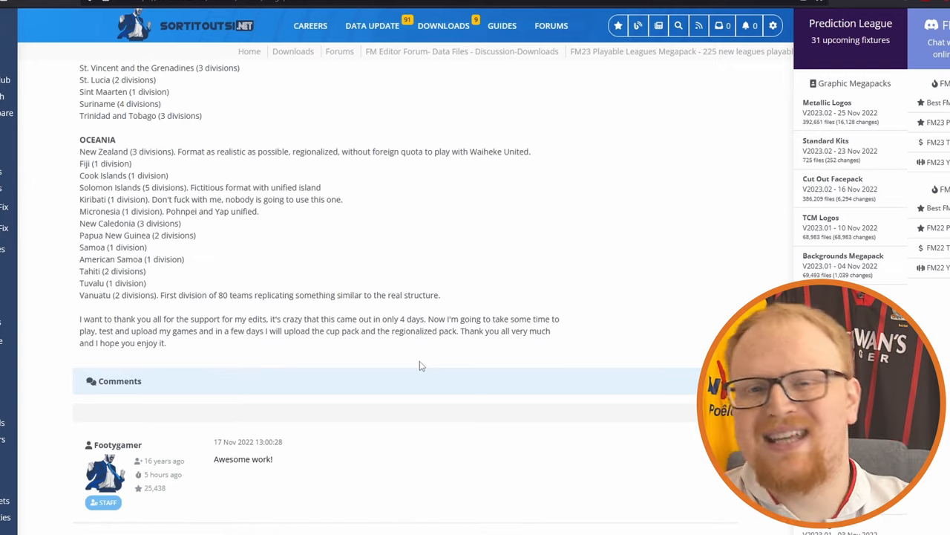
{"action": "scroll", "scroll_direction": "up", "scroll_amount": 3}
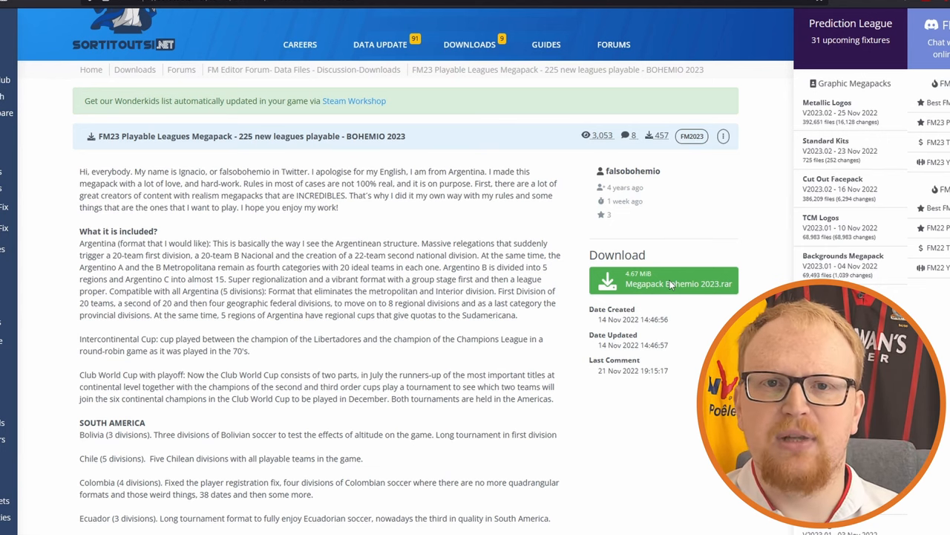
{"action": "left_click", "coordinate": [663, 279]}
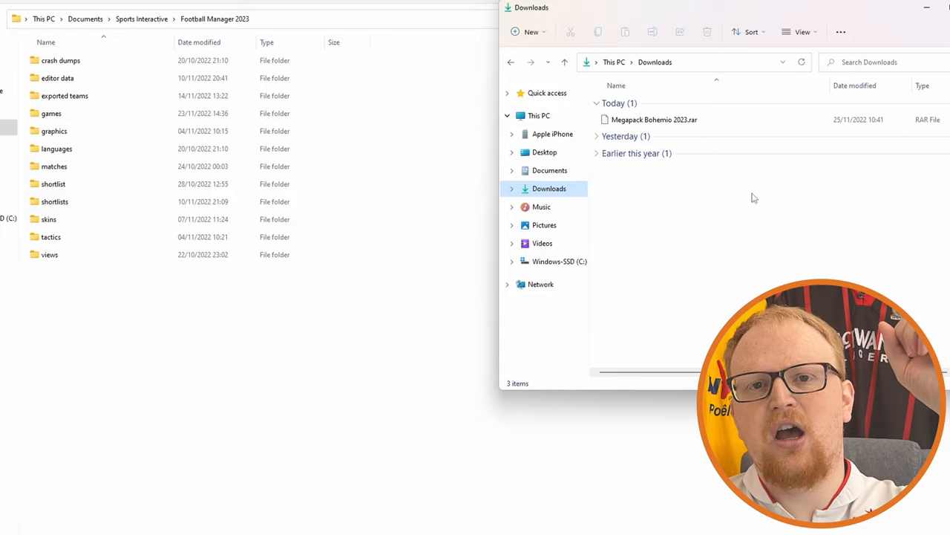
Select the downloaded Megapack Bohemio 2023.rar archive in Downloads
{"action": "left_click", "coordinate": [653, 118]}
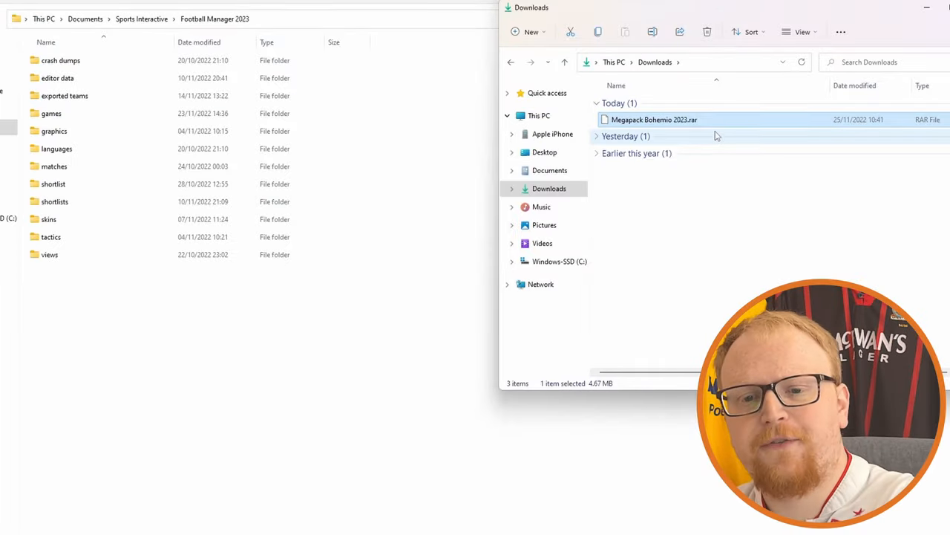
{"action": "mouse_move", "coordinate": [653, 119]}
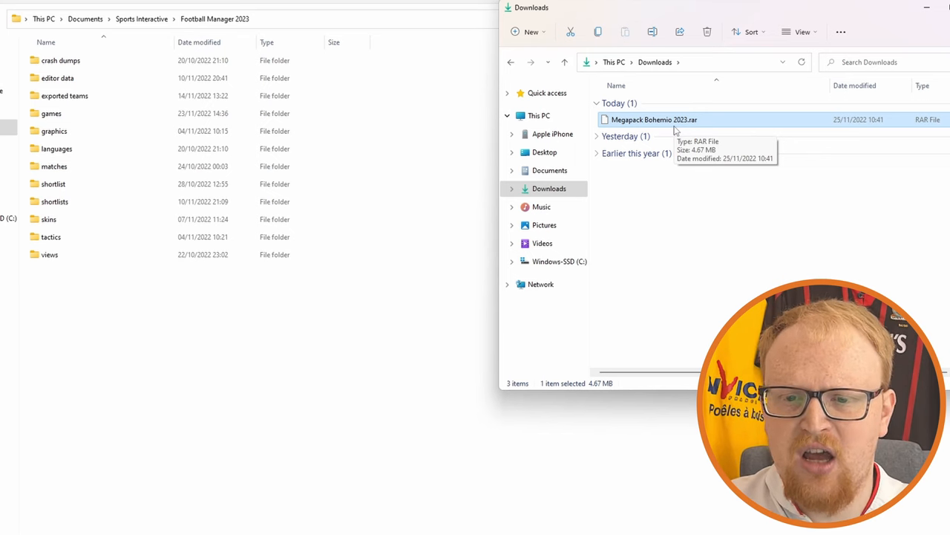
{"action": "right_click", "coordinate": [654, 118]}
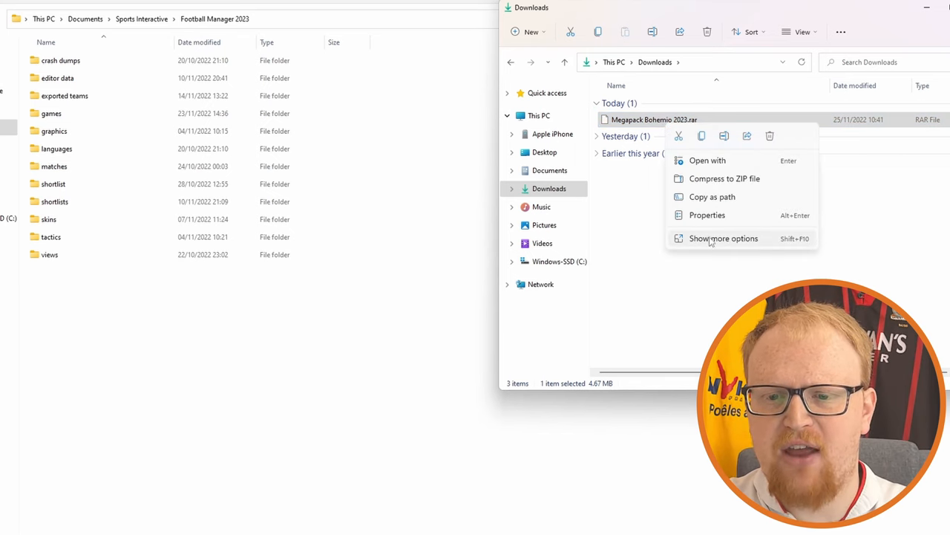
{"action": "left_click", "coordinate": [723, 238]}
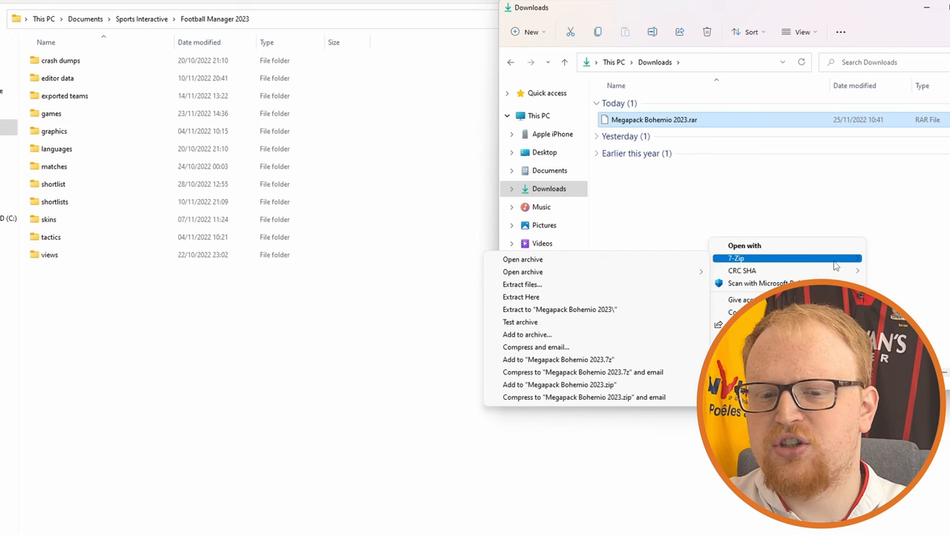
{"action": "mouse_move", "coordinate": [522, 285]}
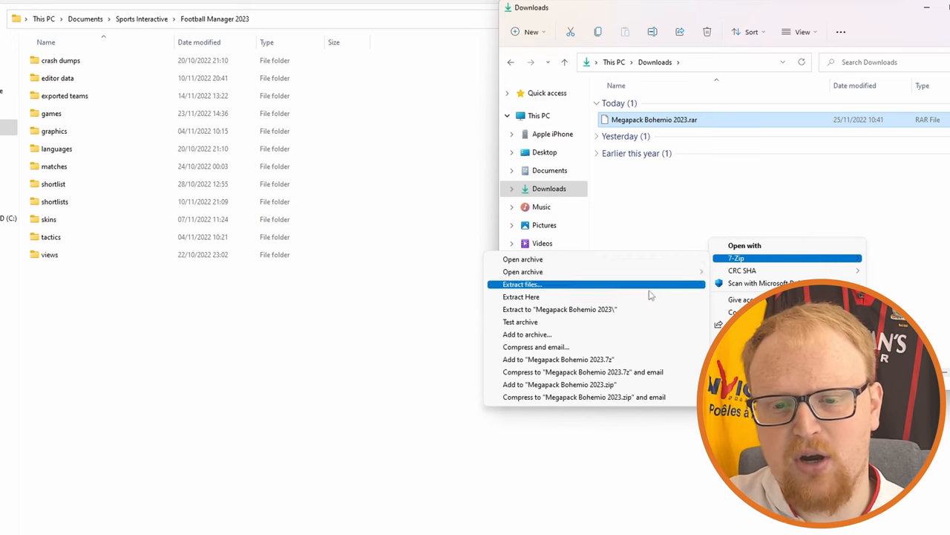
{"action": "left_click", "coordinate": [522, 284]}
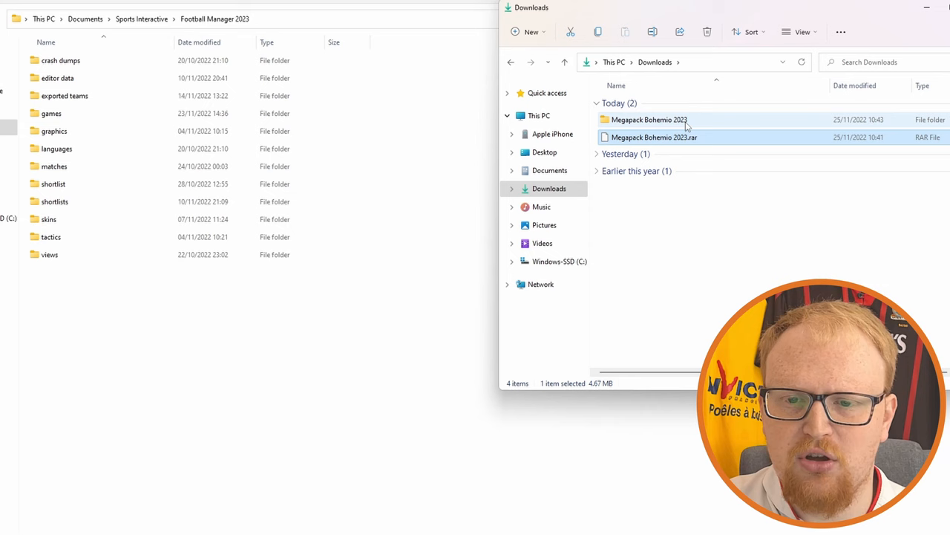
{"action": "double_click", "coordinate": [649, 119]}
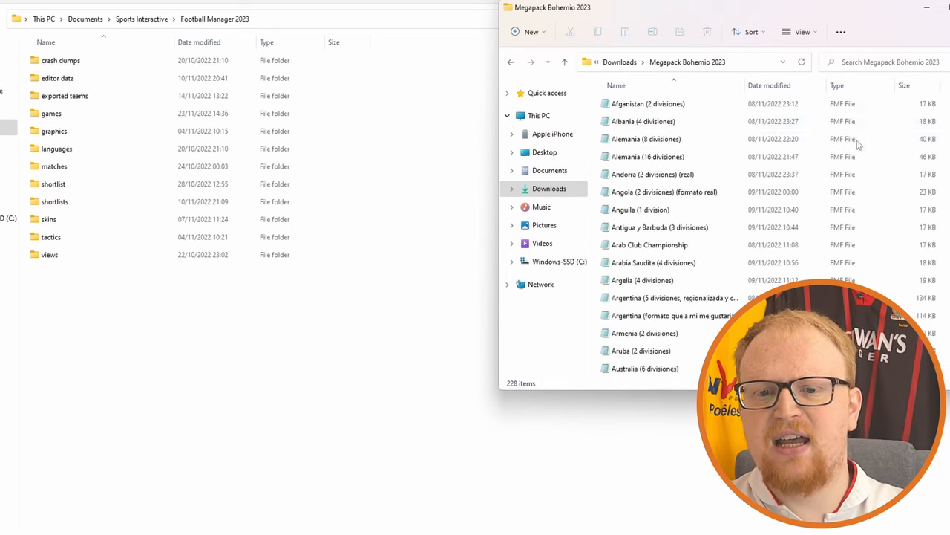
{"action": "left_click", "coordinate": [646, 140]}
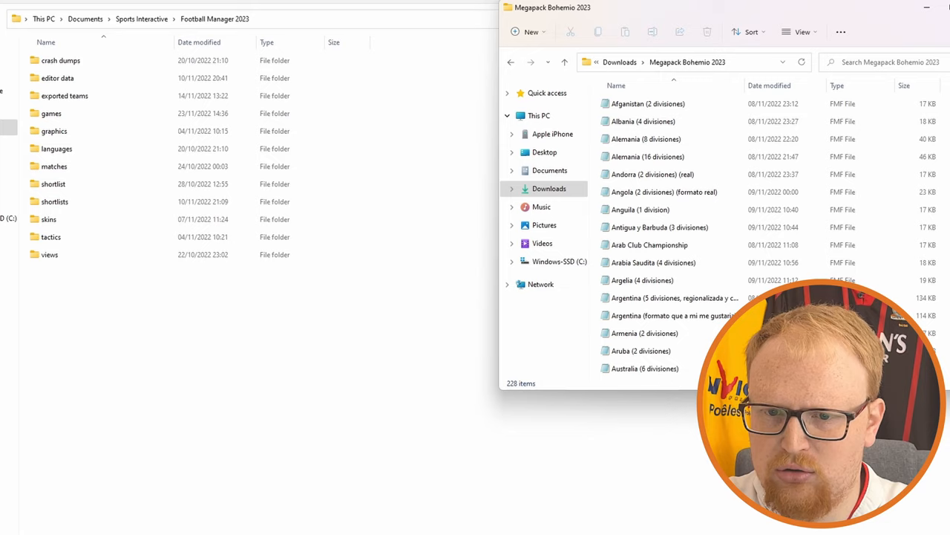
{"action": "scroll", "scroll_direction": "down", "scroll_amount": 3}
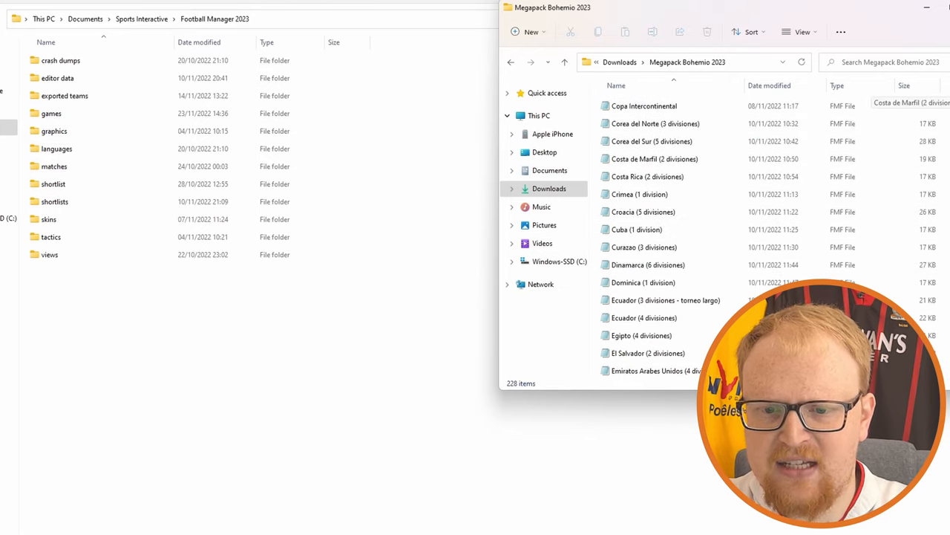
{"action": "scroll", "scroll_direction": "down", "scroll_amount": 3}
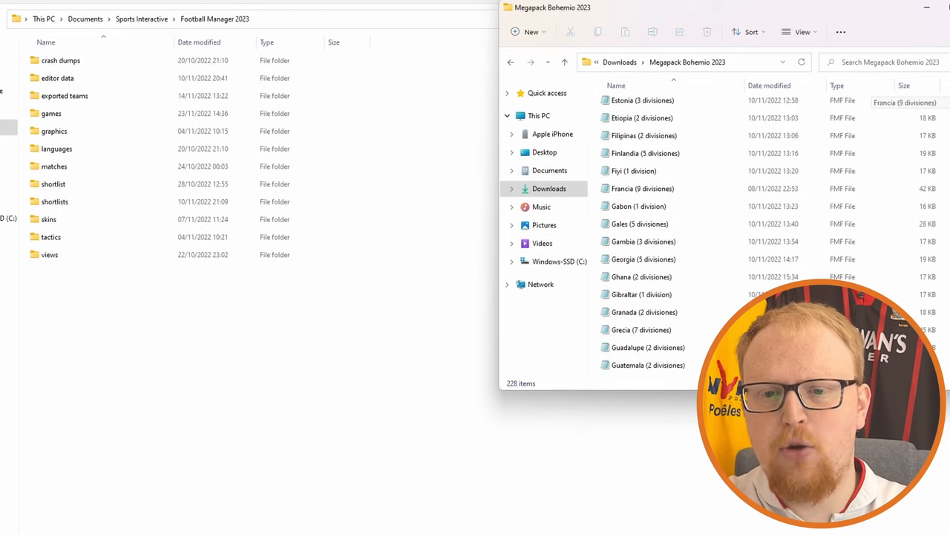
{"action": "scroll", "scroll_direction": "down", "scroll_amount": 3}
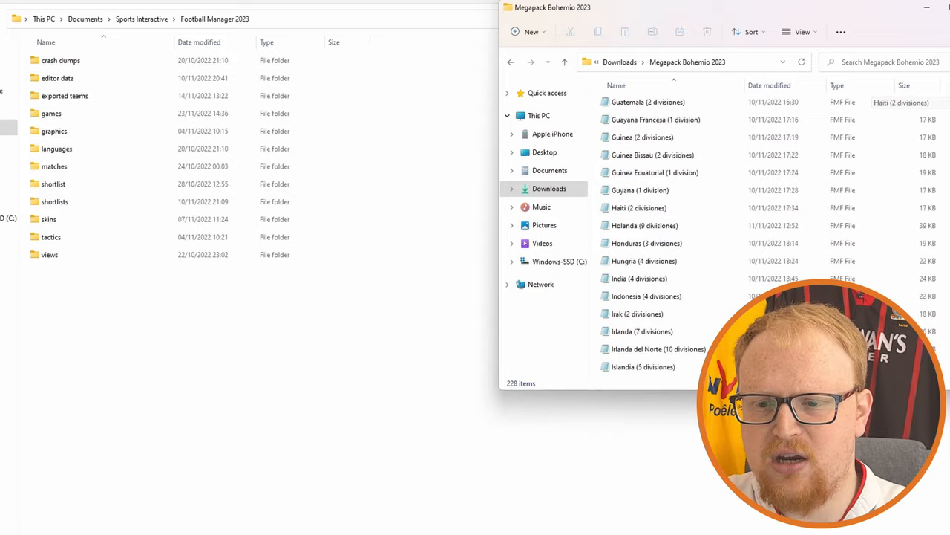
{"action": "scroll", "scroll_direction": "down", "scroll_amount": 3}
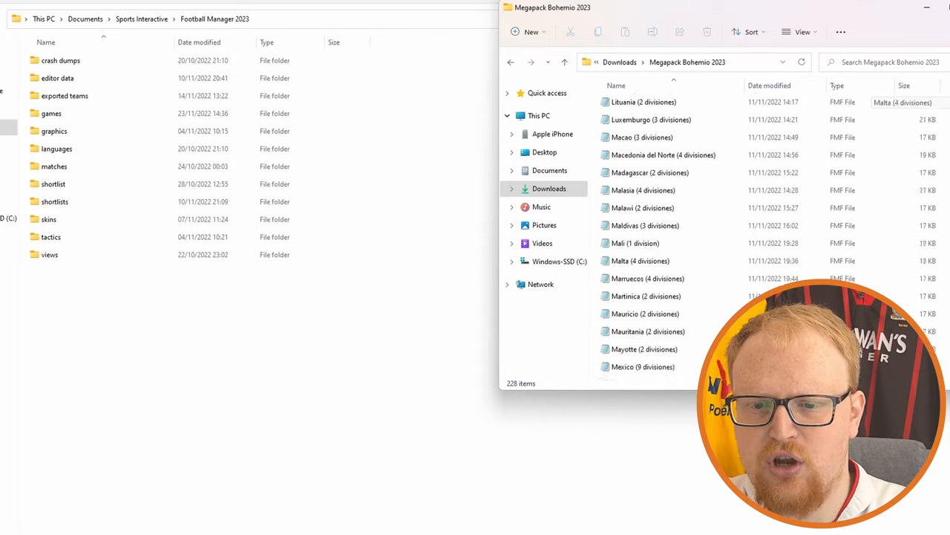
{"action": "scroll", "scroll_direction": "down", "scroll_amount": 3}
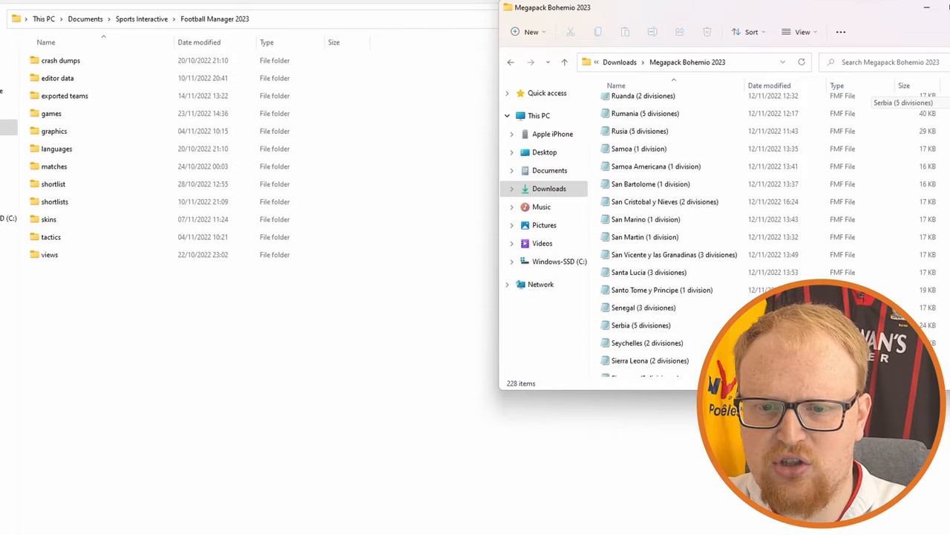
{"action": "scroll", "scroll_direction": "down", "scroll_amount": 3}
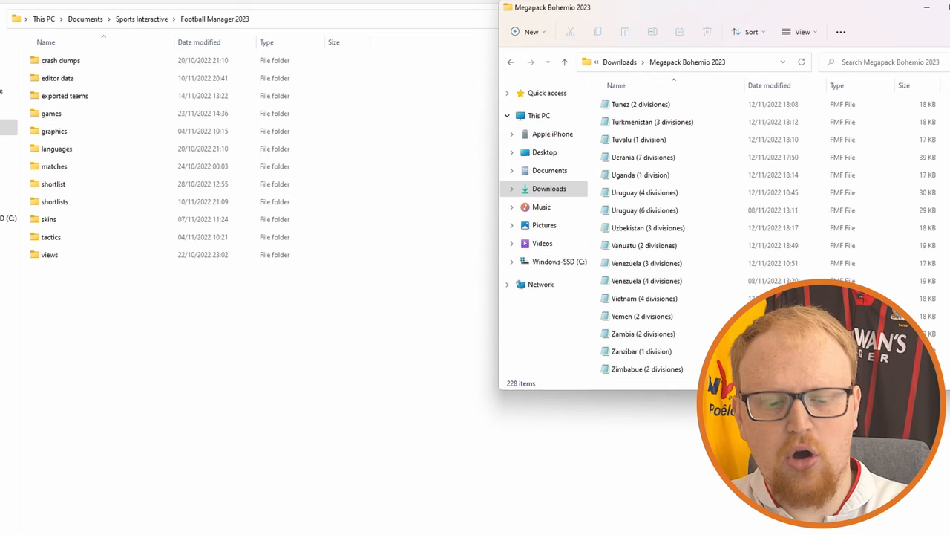
{"action": "key", "text": "ctrl+a"}
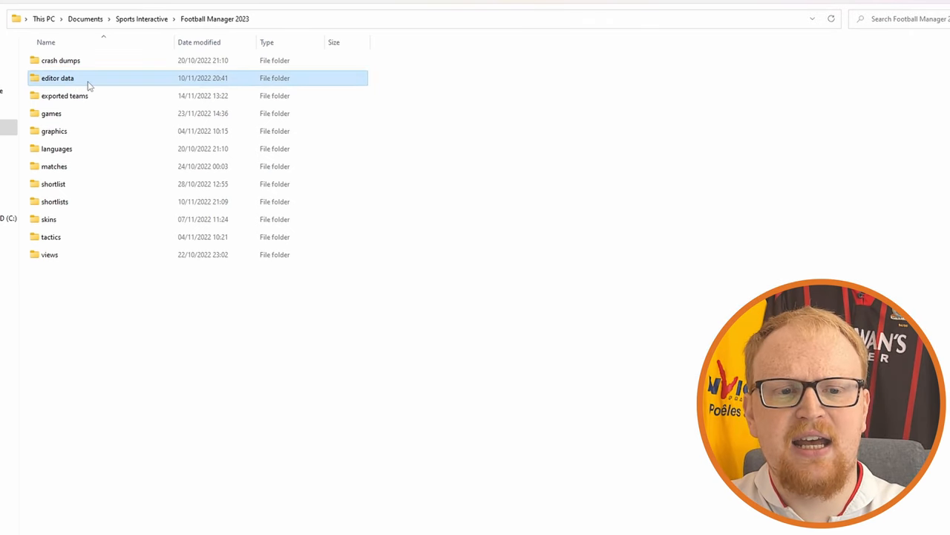
Open the editor data folder in the Football Manager 2023 documents folder
{"action": "double_click", "coordinate": [56, 77]}
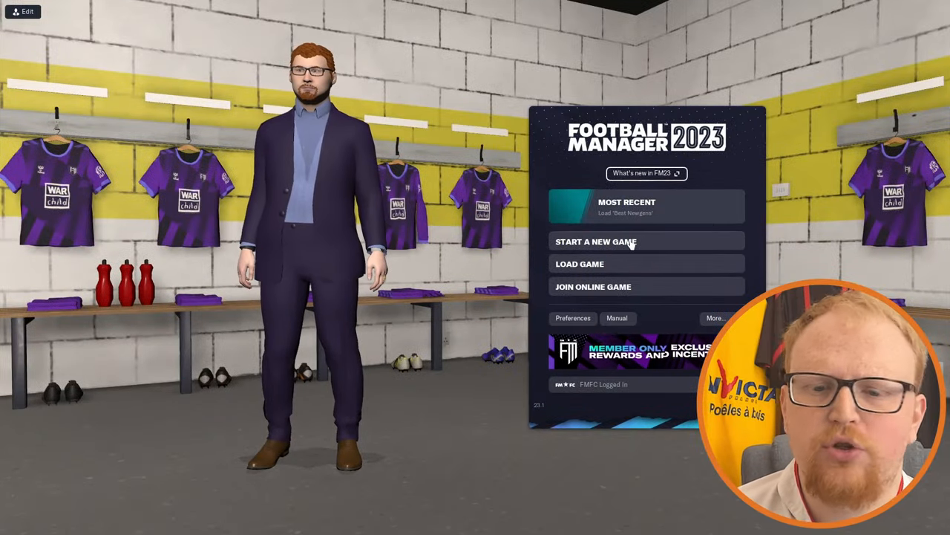
Start a new career game, clear all editor files, then enable the Andorra and Benin league files
{"action": "left_click", "coordinate": [595, 240]}
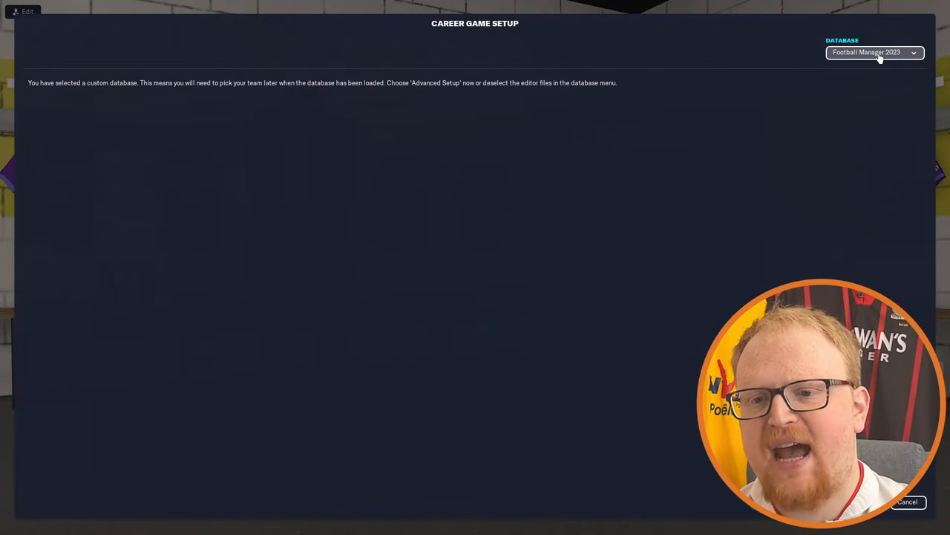
{"action": "left_click", "coordinate": [874, 52]}
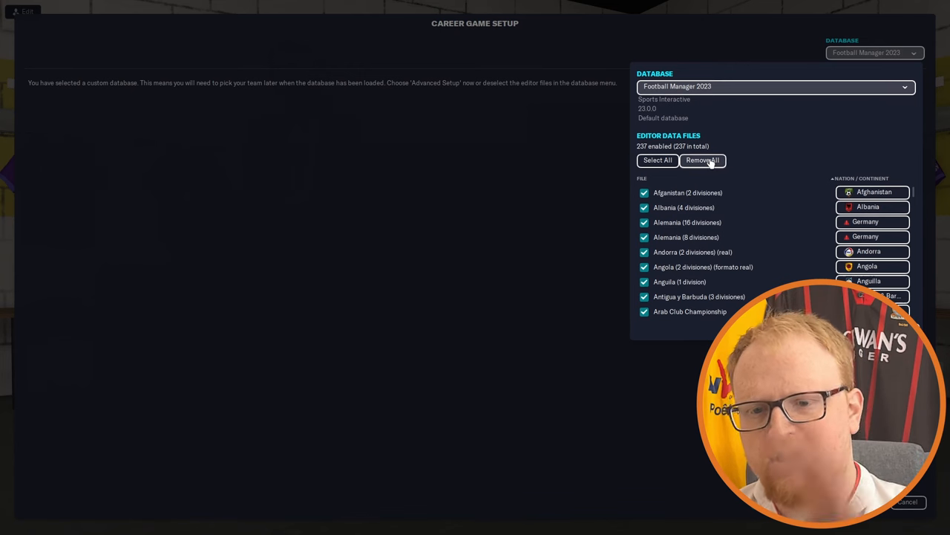
{"action": "left_click", "coordinate": [703, 160]}
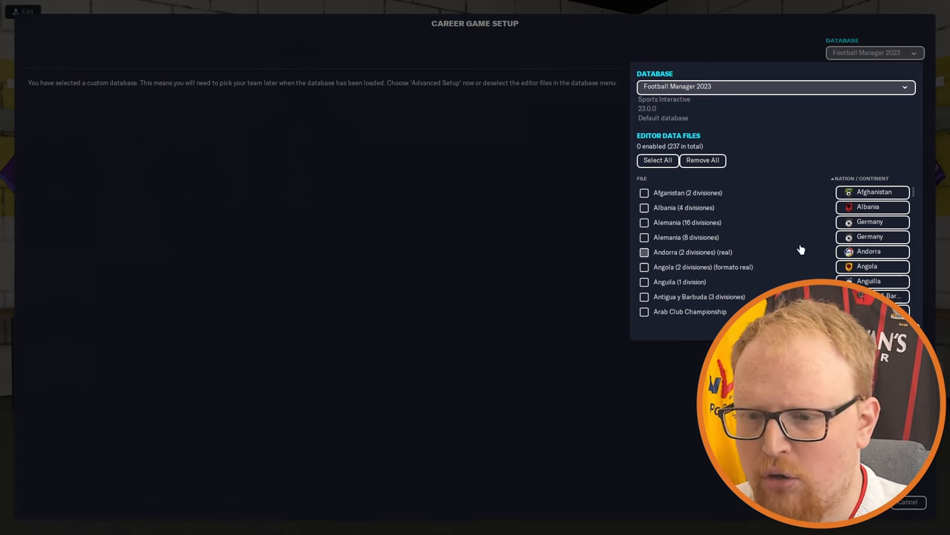
{"action": "left_click", "coordinate": [645, 253]}
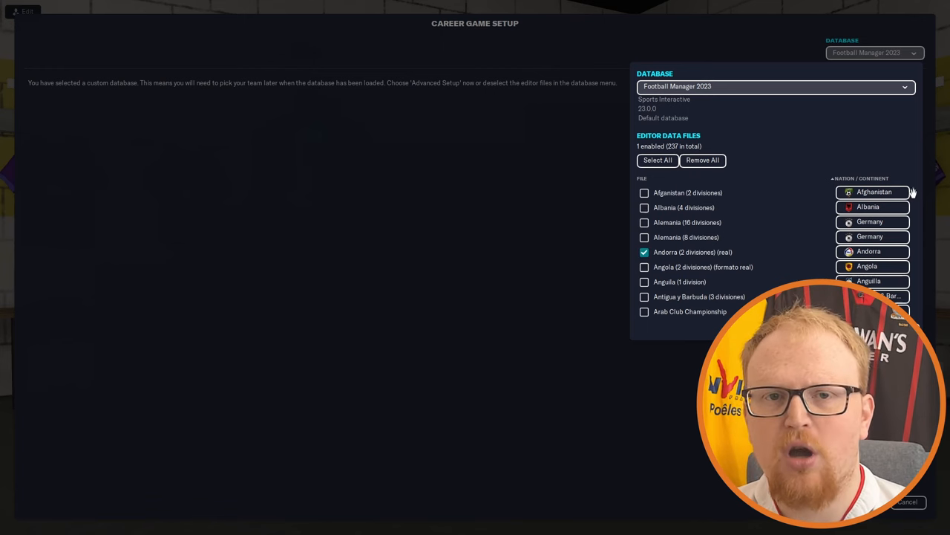
{"action": "scroll", "scroll_direction": "down", "scroll_amount": 3}
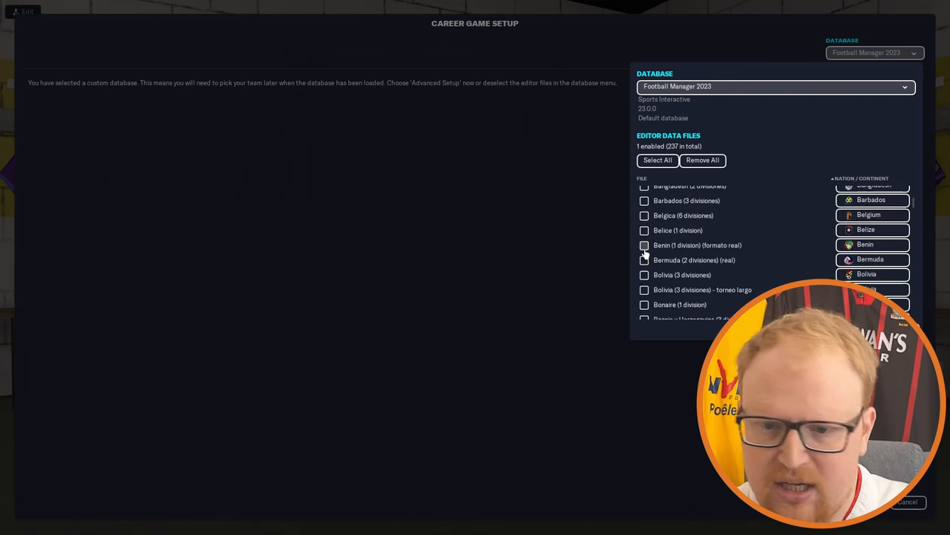
{"action": "left_click", "coordinate": [644, 245]}
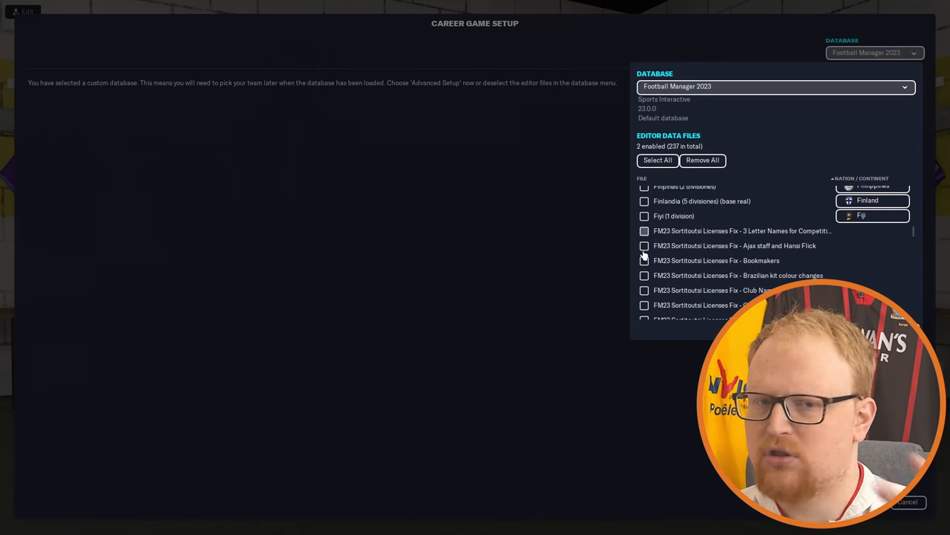
Enable the three Sortitoutsi licence fix files, including the media files fix
{"action": "left_click", "coordinate": [644, 247]}
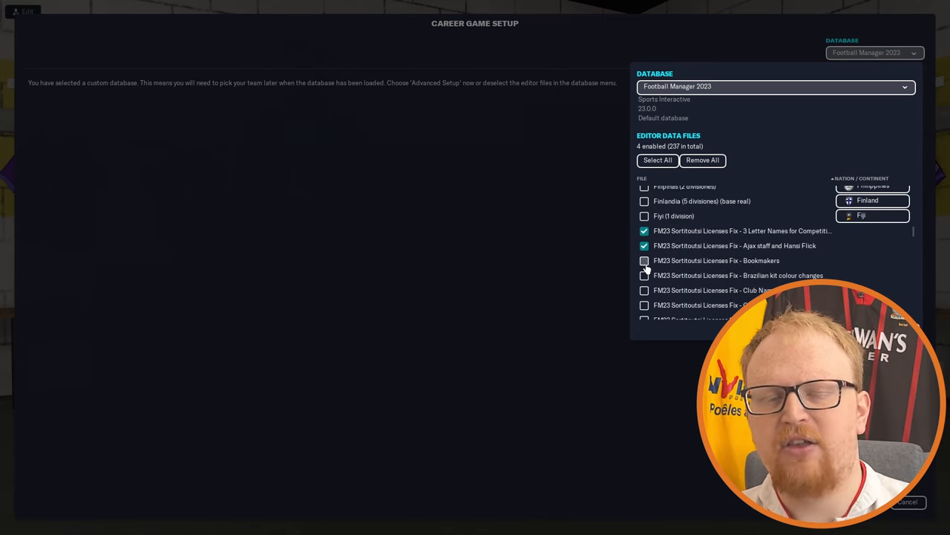
{"action": "left_click", "coordinate": [644, 260]}
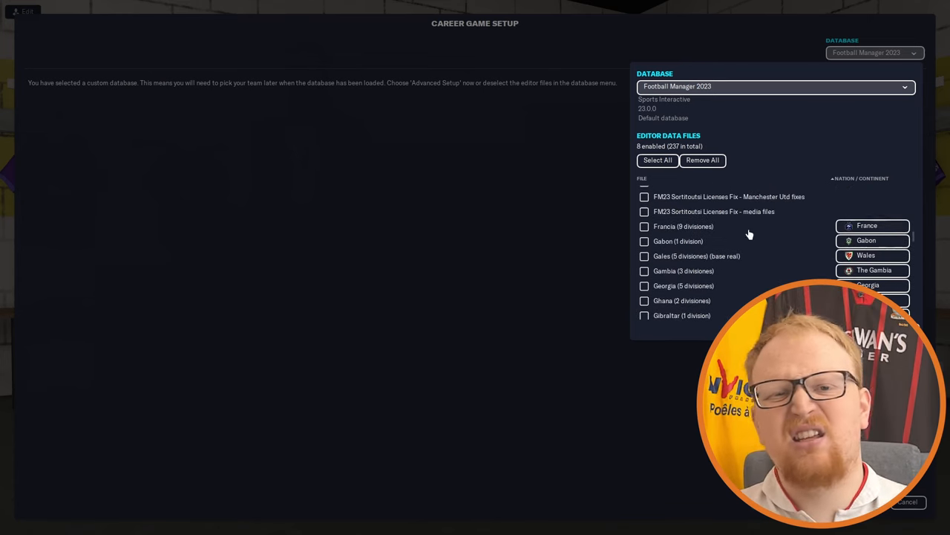
{"action": "left_click", "coordinate": [645, 211]}
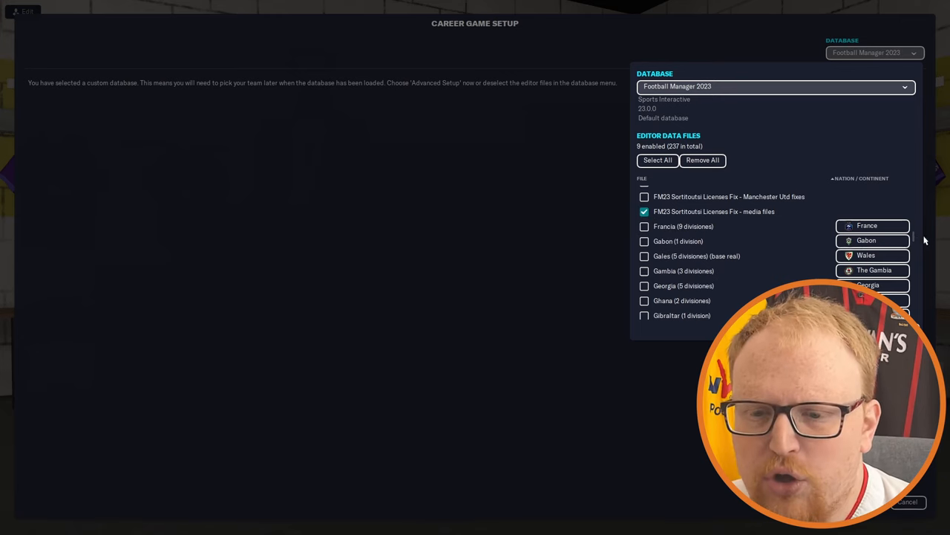
Enable the Liechtenstein and Tailandia (Thailand) league files
{"action": "scroll", "scroll_direction": "down", "scroll_amount": 3}
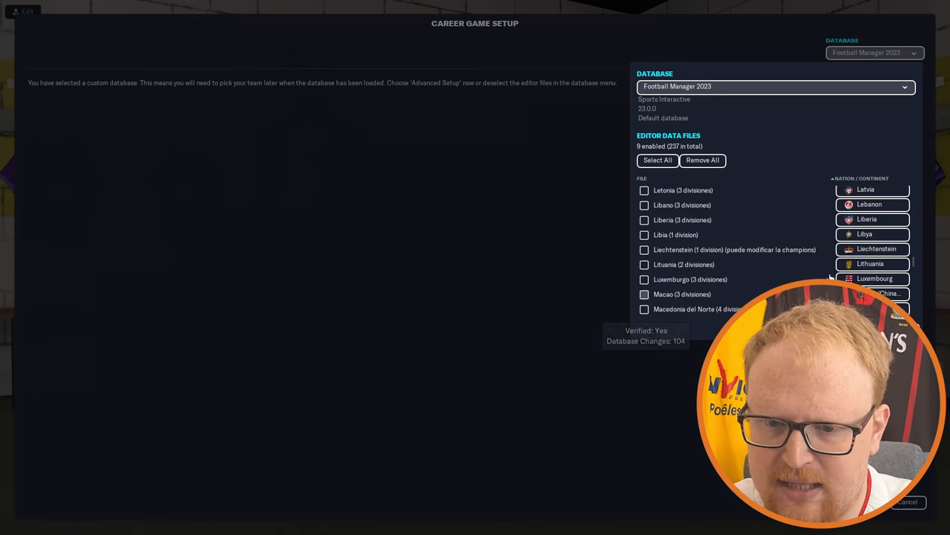
{"action": "left_click", "coordinate": [645, 249]}
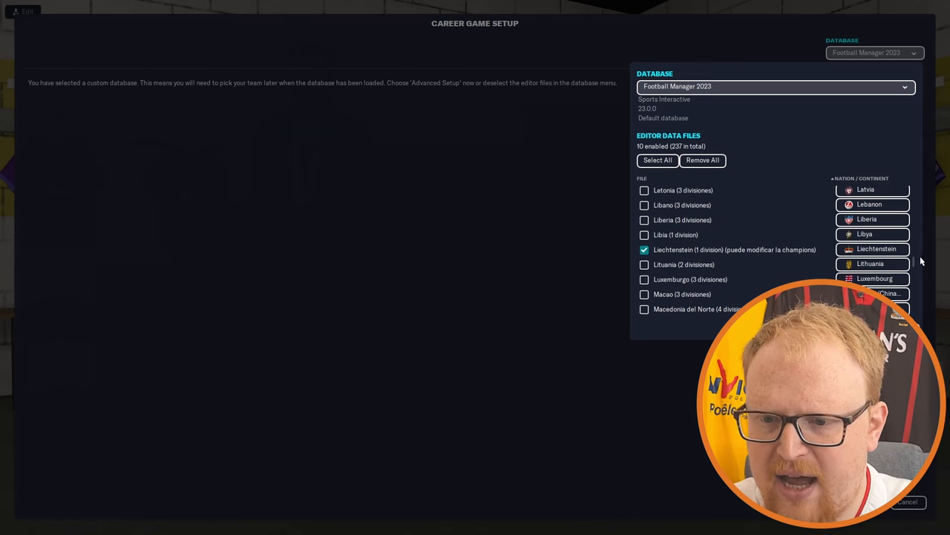
{"action": "scroll", "scroll_direction": "down", "scroll_amount": 3}
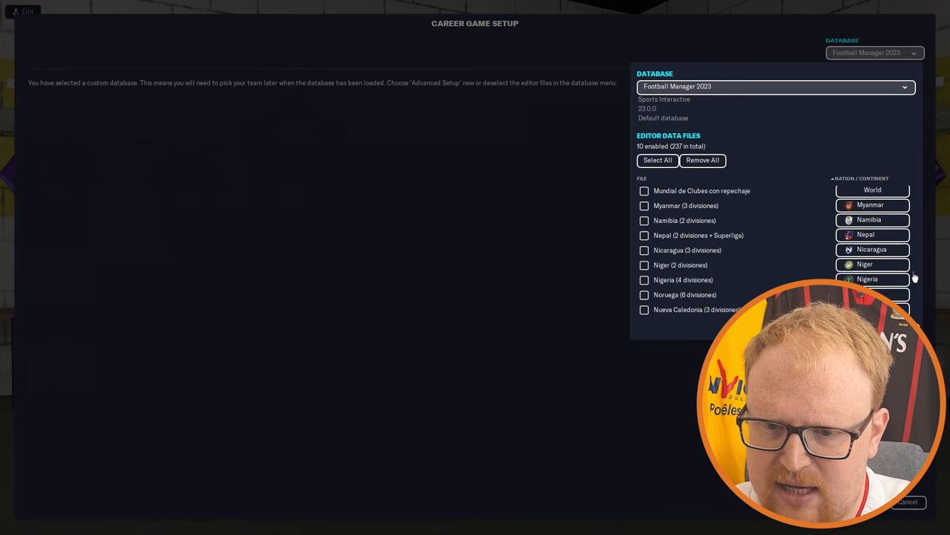
{"action": "scroll", "scroll_direction": "down", "scroll_amount": 3}
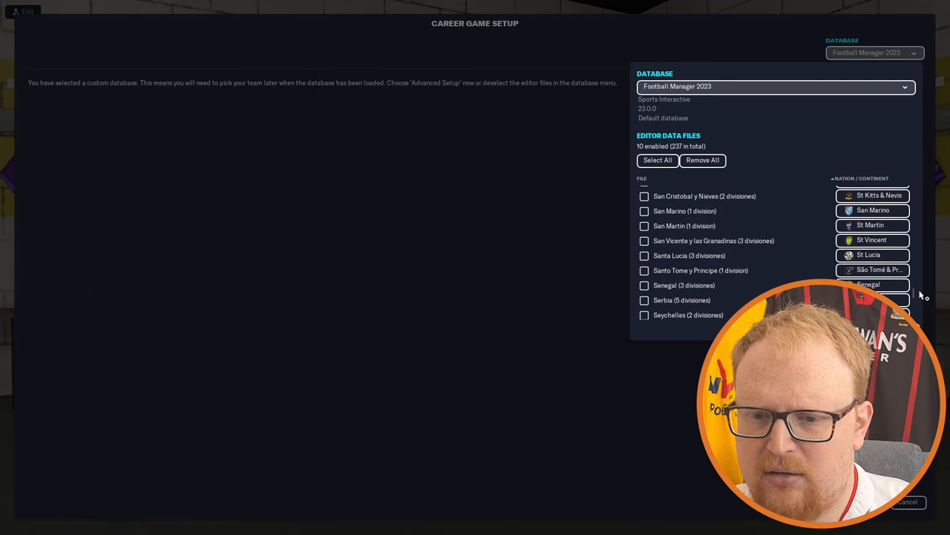
{"action": "scroll", "scroll_direction": "down", "scroll_amount": 3}
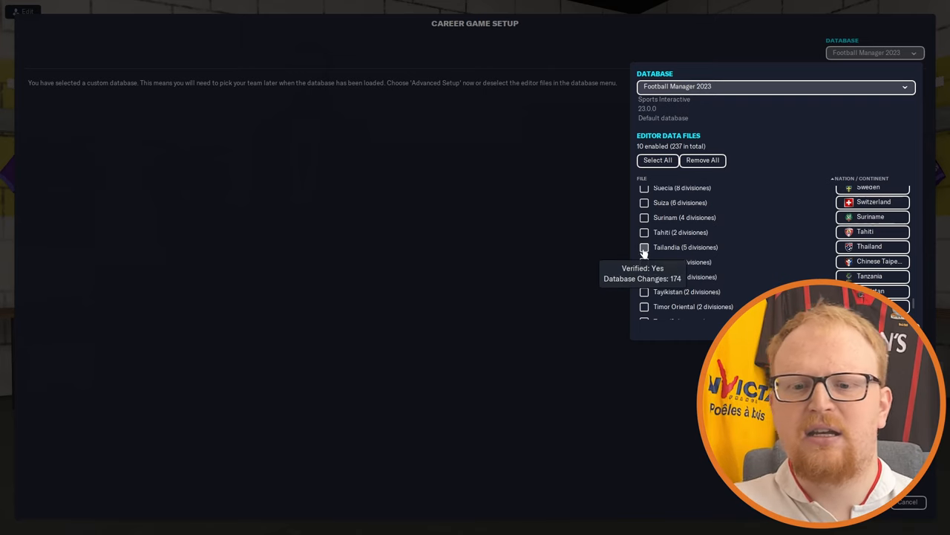
{"action": "left_click", "coordinate": [644, 247]}
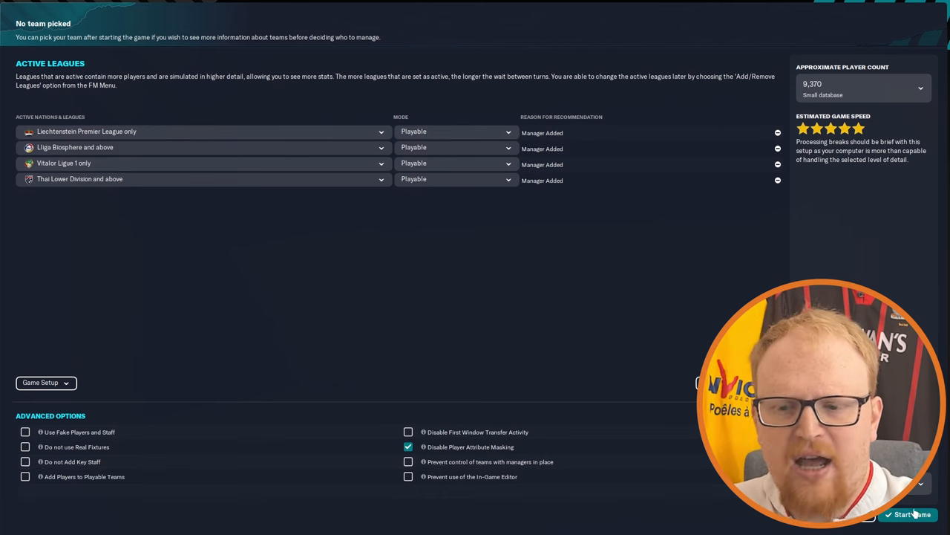
Start the career with Thai Lower Division listed first, reaching manager profile creation
{"action": "left_click", "coordinate": [907, 514]}
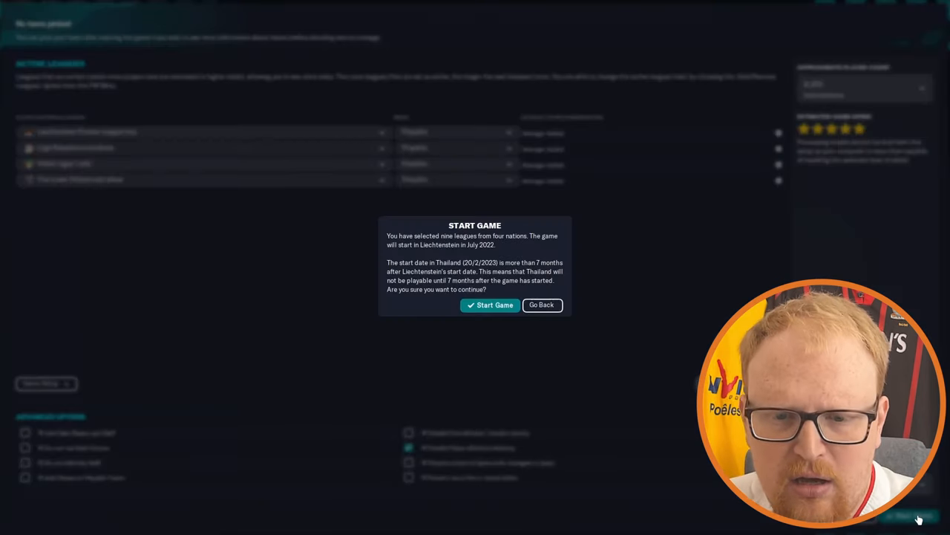
{"action": "mouse_move", "coordinate": [585, 357]}
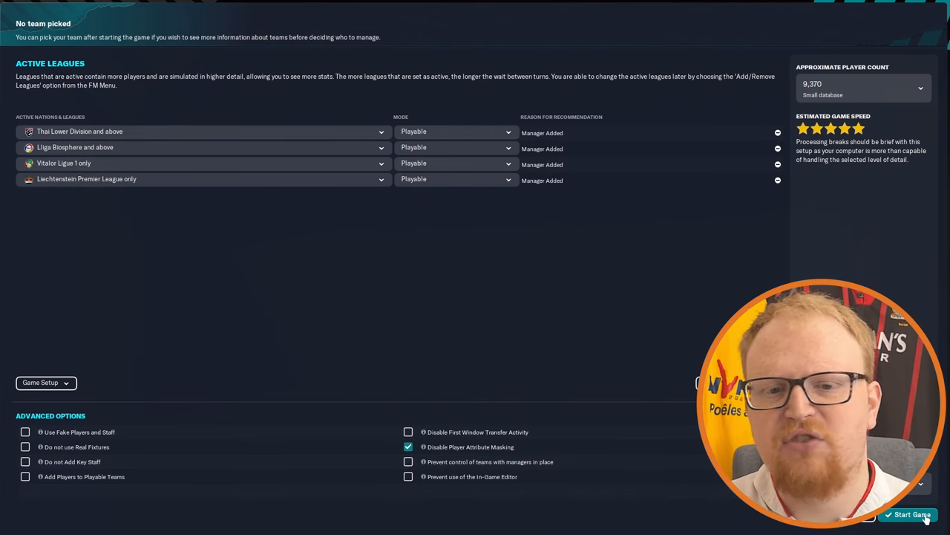
{"action": "left_click", "coordinate": [380, 131]}
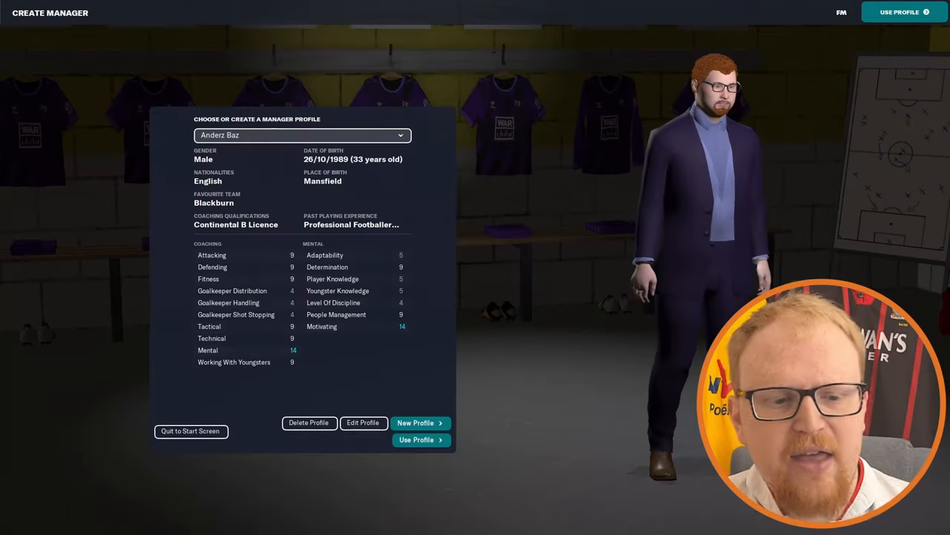
Review Andorran clubs Engordany, Ordino and U.E. Santa Coloma, then show Benin's Group C clubs
{"action": "left_click", "coordinate": [416, 440]}
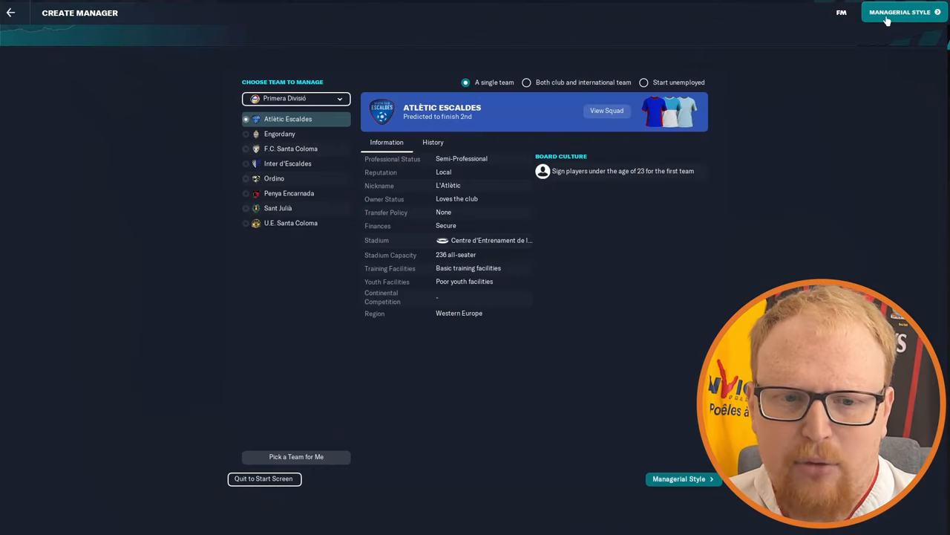
{"action": "left_click", "coordinate": [296, 98]}
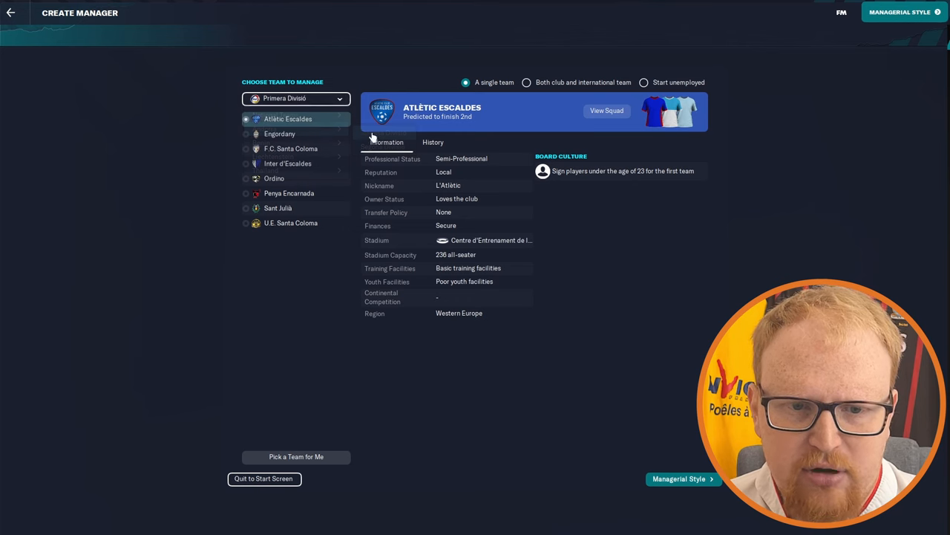
{"action": "left_click", "coordinate": [279, 133]}
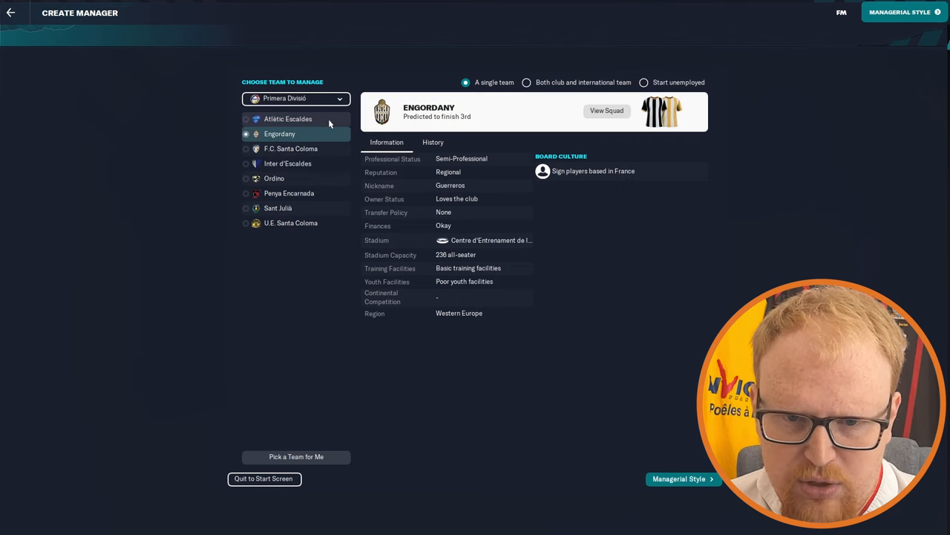
{"action": "left_click", "coordinate": [273, 178]}
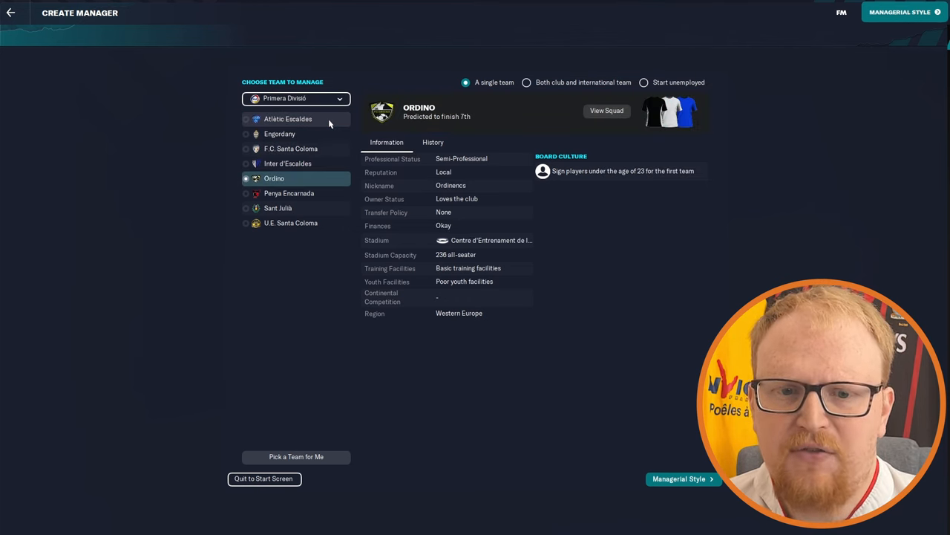
{"action": "left_click", "coordinate": [291, 223]}
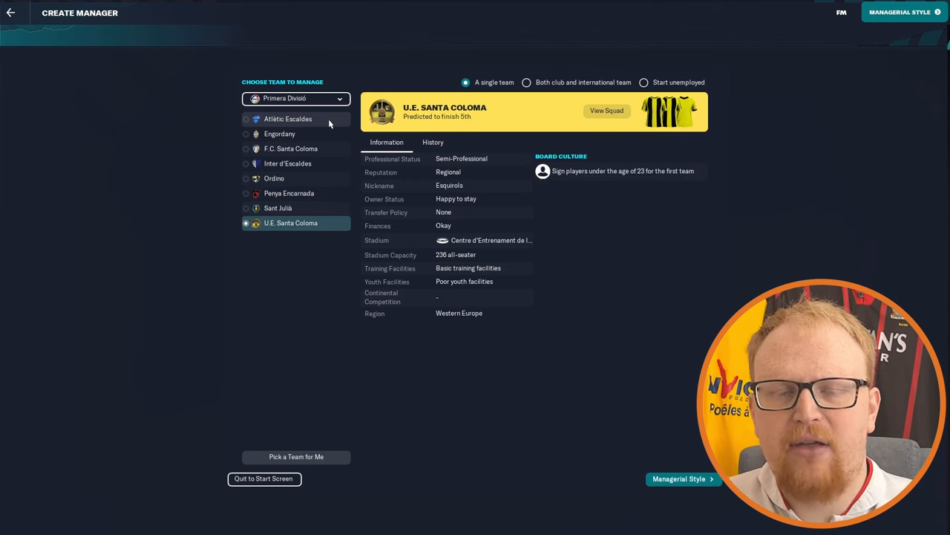
{"action": "left_click", "coordinate": [297, 98]}
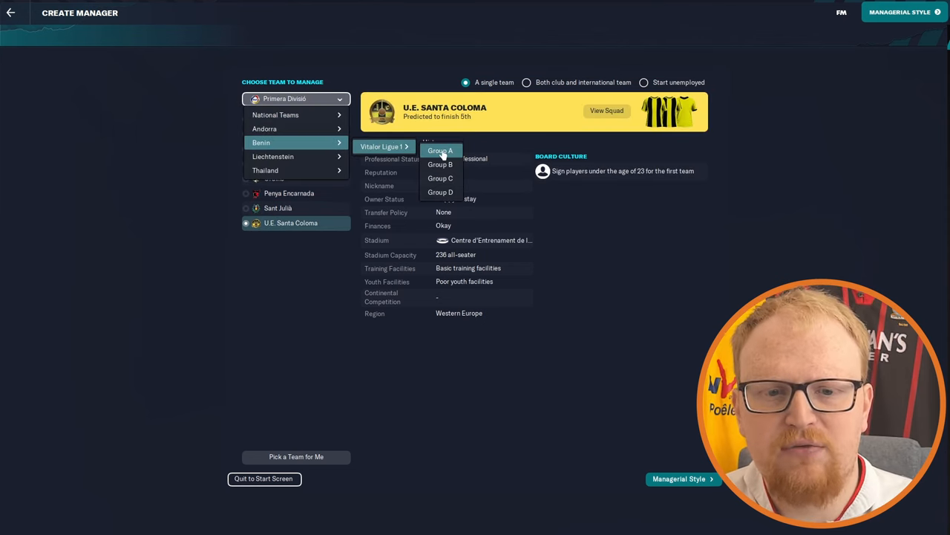
{"action": "left_click", "coordinate": [439, 150]}
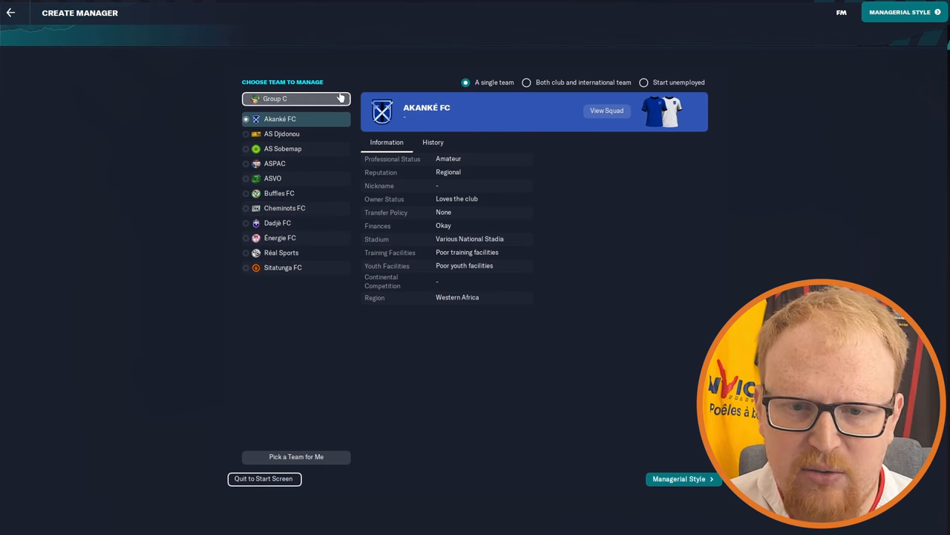
Review Liechtenstein clubs Vaduz and Triesen, then Thai League club Port
{"action": "left_click", "coordinate": [295, 98]}
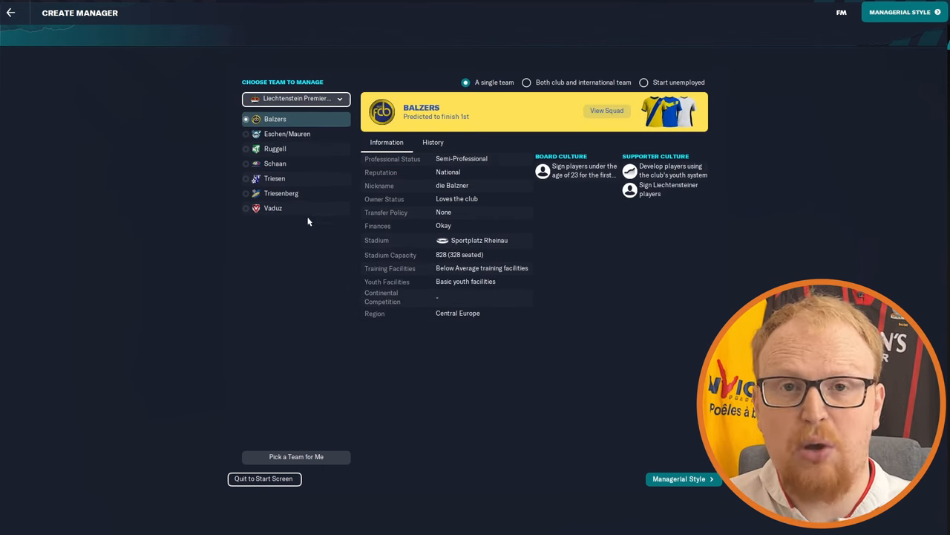
{"action": "left_click", "coordinate": [273, 208]}
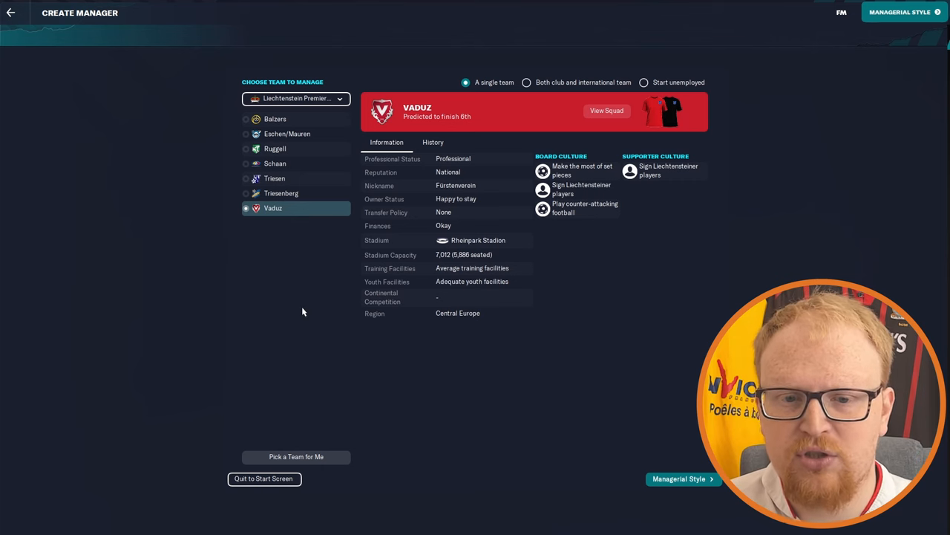
{"action": "left_click", "coordinate": [274, 178]}
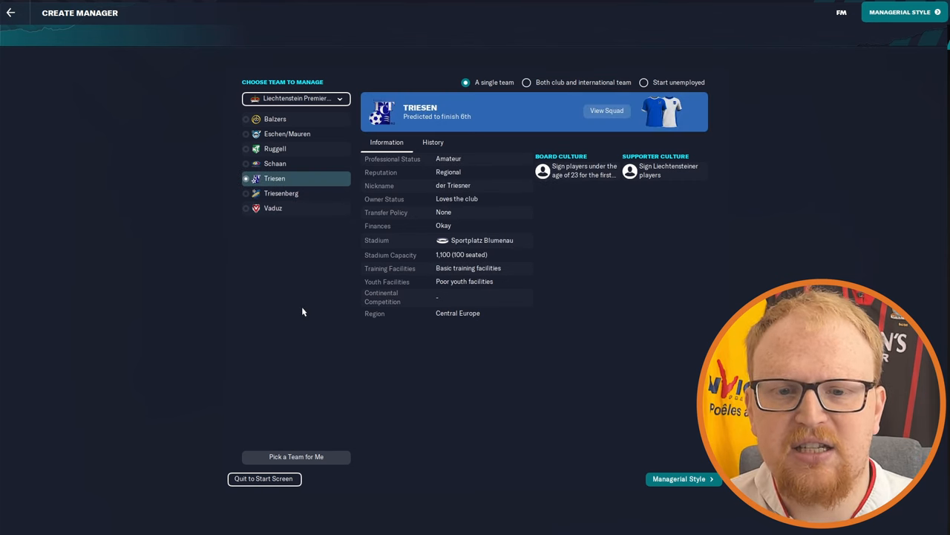
{"action": "left_click", "coordinate": [275, 118]}
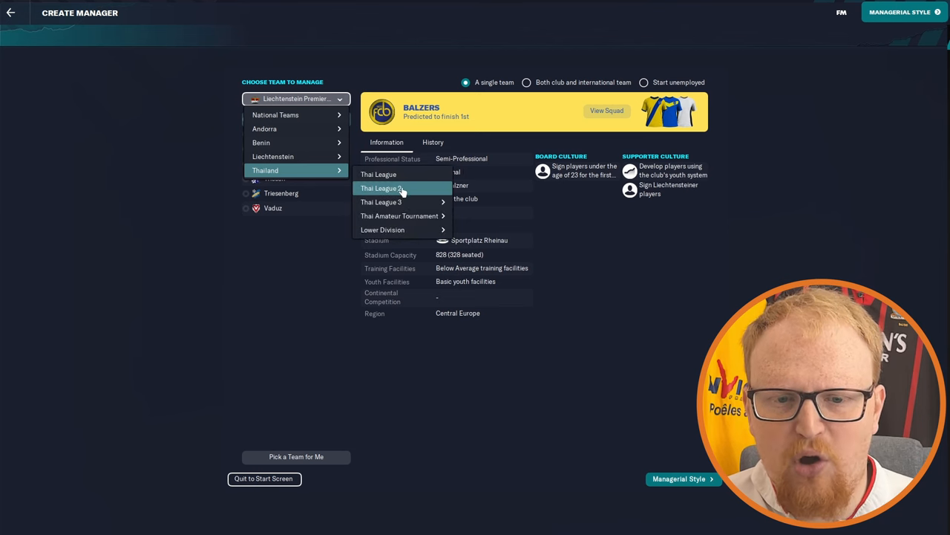
{"action": "left_click", "coordinate": [377, 174]}
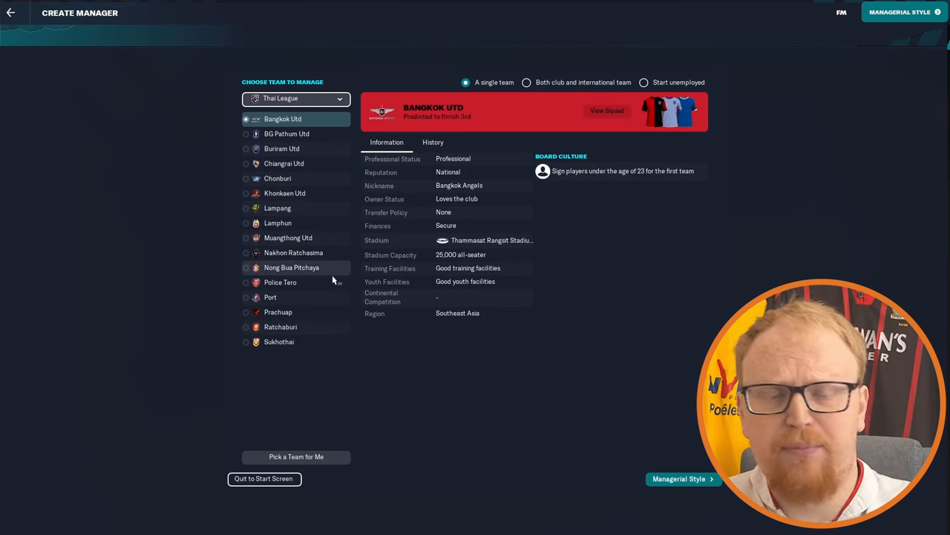
{"action": "left_click", "coordinate": [270, 297]}
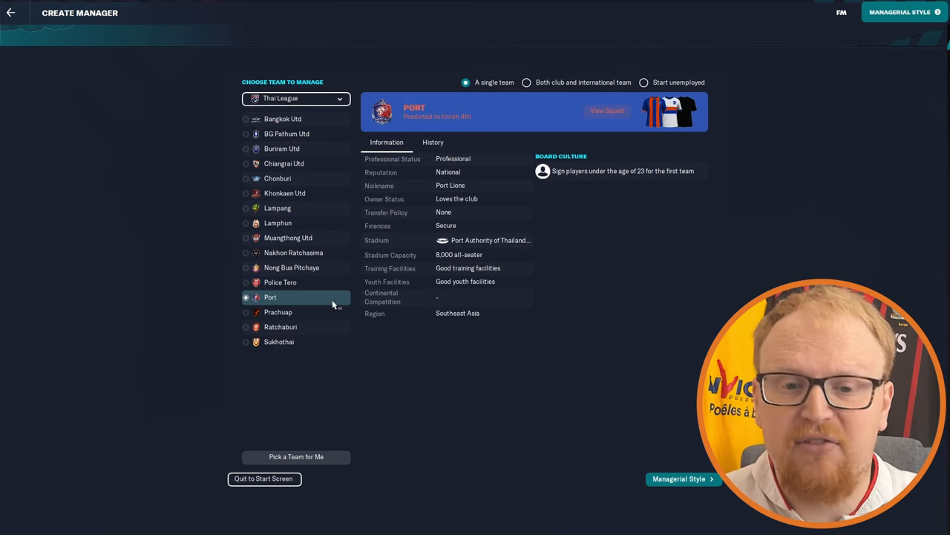
Show Thai Lower Division Group C and review Nakhon Nayok and Amnat Utd
{"action": "left_click", "coordinate": [295, 98]}
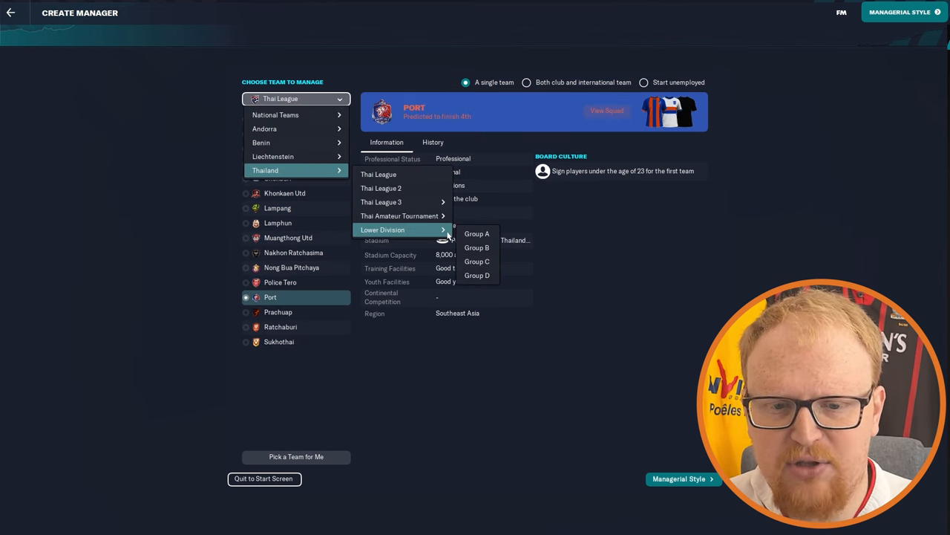
{"action": "left_click", "coordinate": [477, 261]}
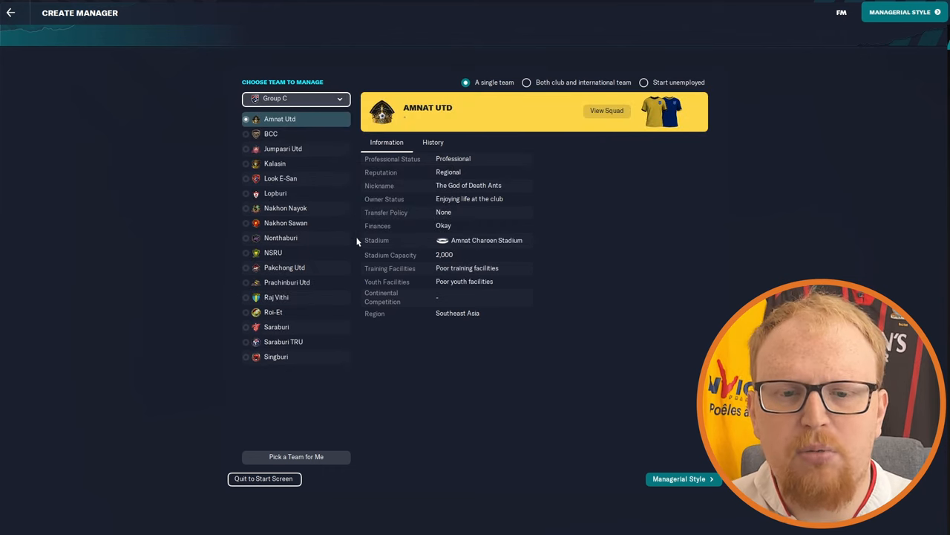
{"action": "left_click", "coordinate": [285, 208]}
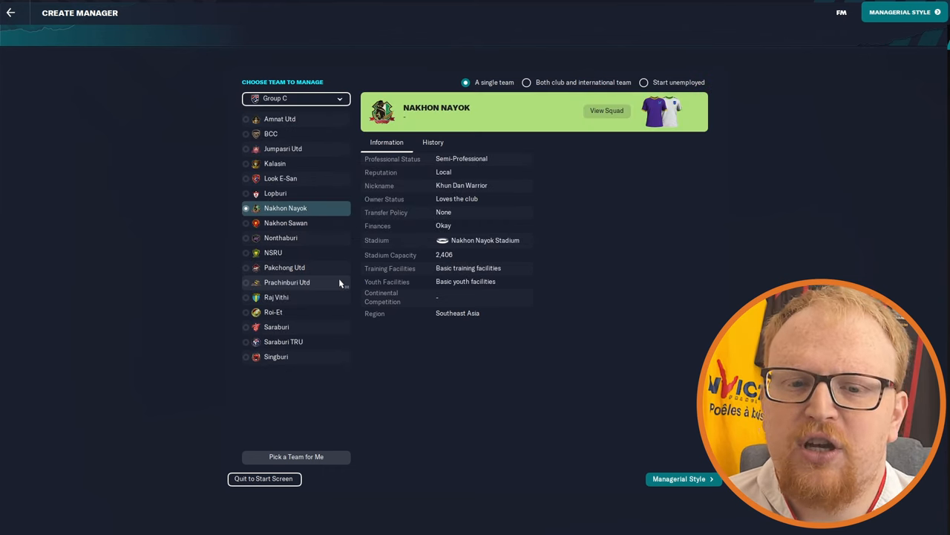
{"action": "left_click", "coordinate": [279, 119]}
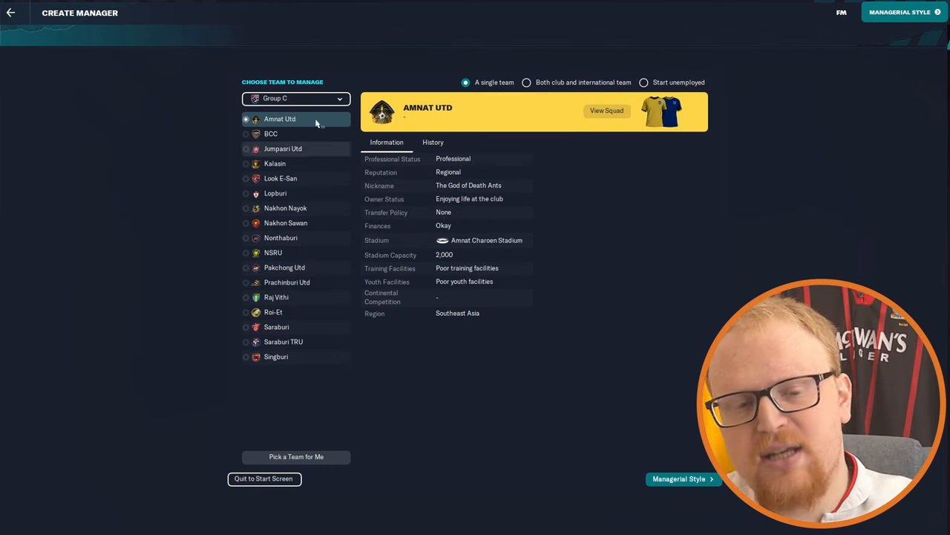
{"action": "left_click", "coordinate": [296, 98]}
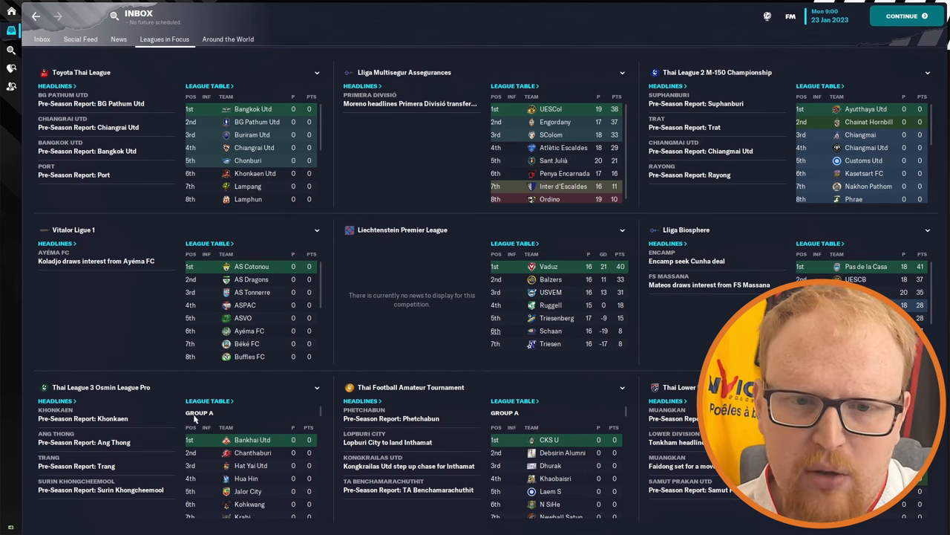
{"action": "mouse_move", "coordinate": [365, 201]}
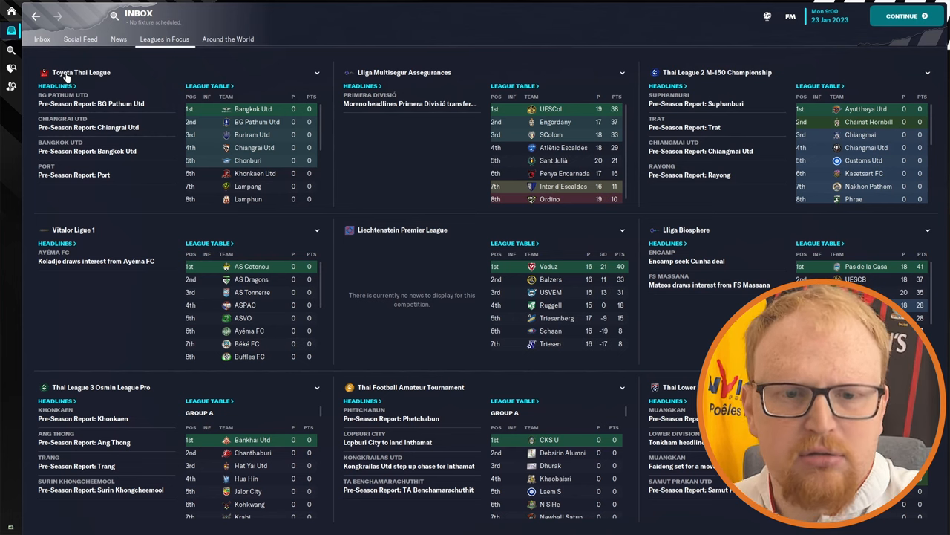
View the Lliga Multisegur Assegurances competition overview from Leagues in Focus
{"action": "left_click", "coordinate": [82, 71]}
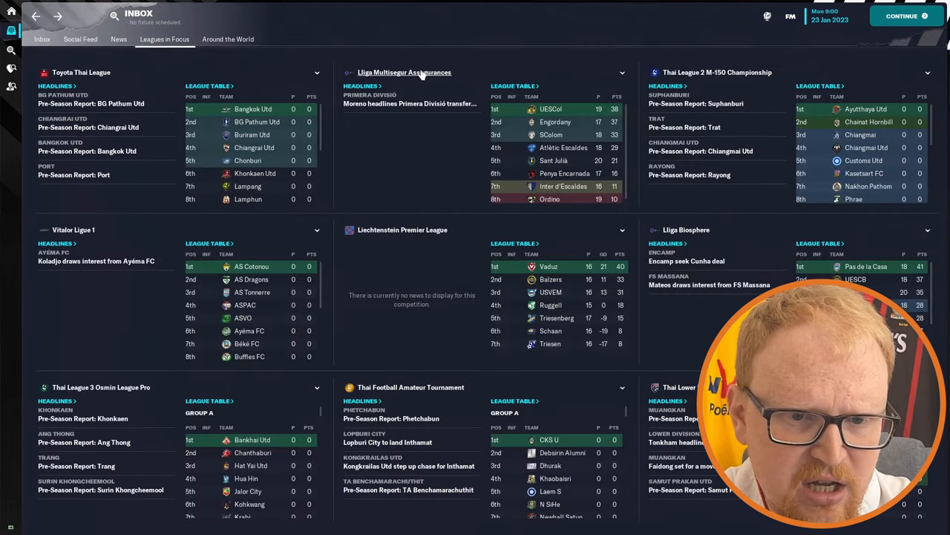
{"action": "left_click", "coordinate": [404, 72]}
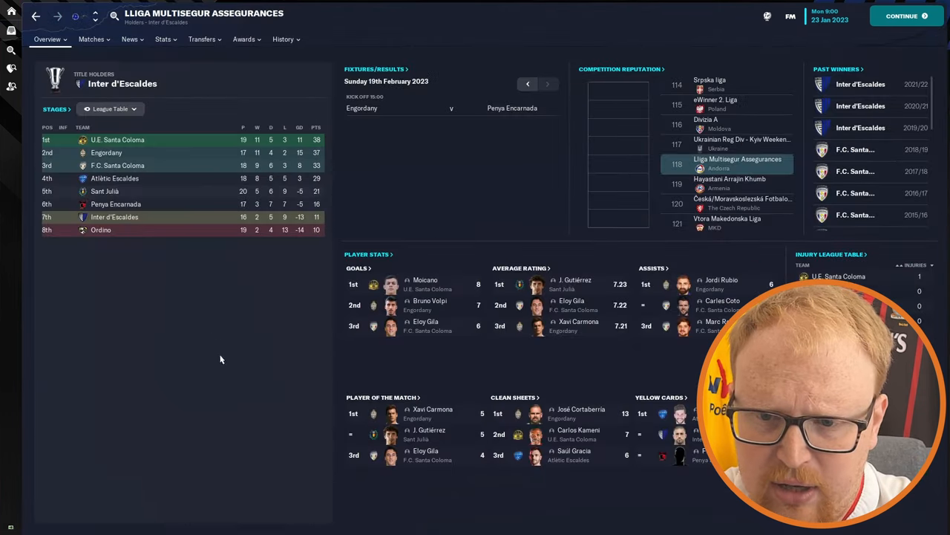
{"action": "mouse_move", "coordinate": [168, 353]}
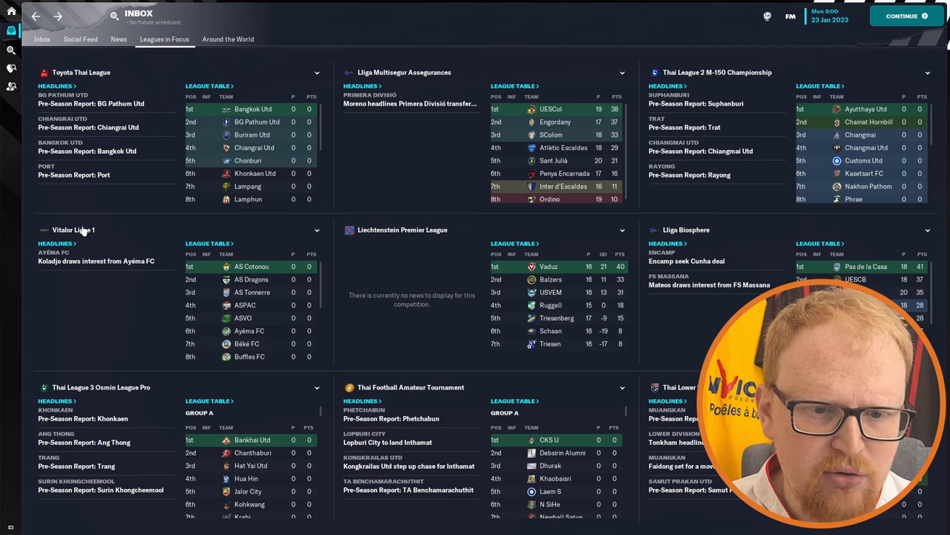
View the Liechtenstein Premier League competition overview from Leagues in Focus
{"action": "left_click", "coordinate": [73, 229]}
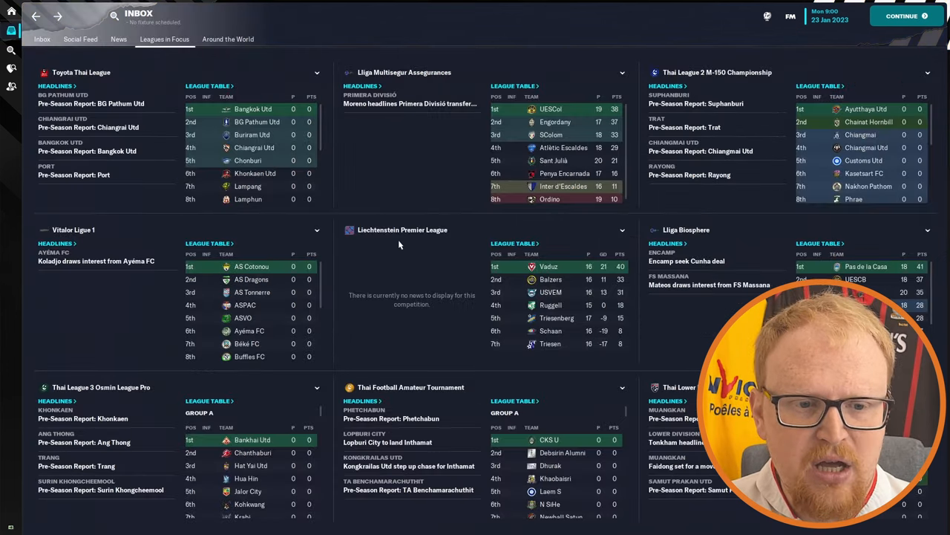
{"action": "left_click", "coordinate": [402, 229]}
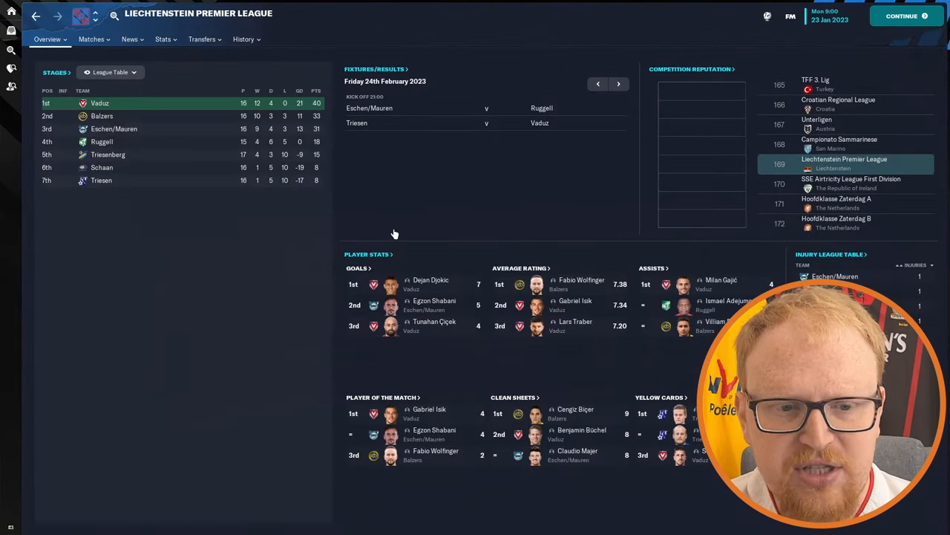